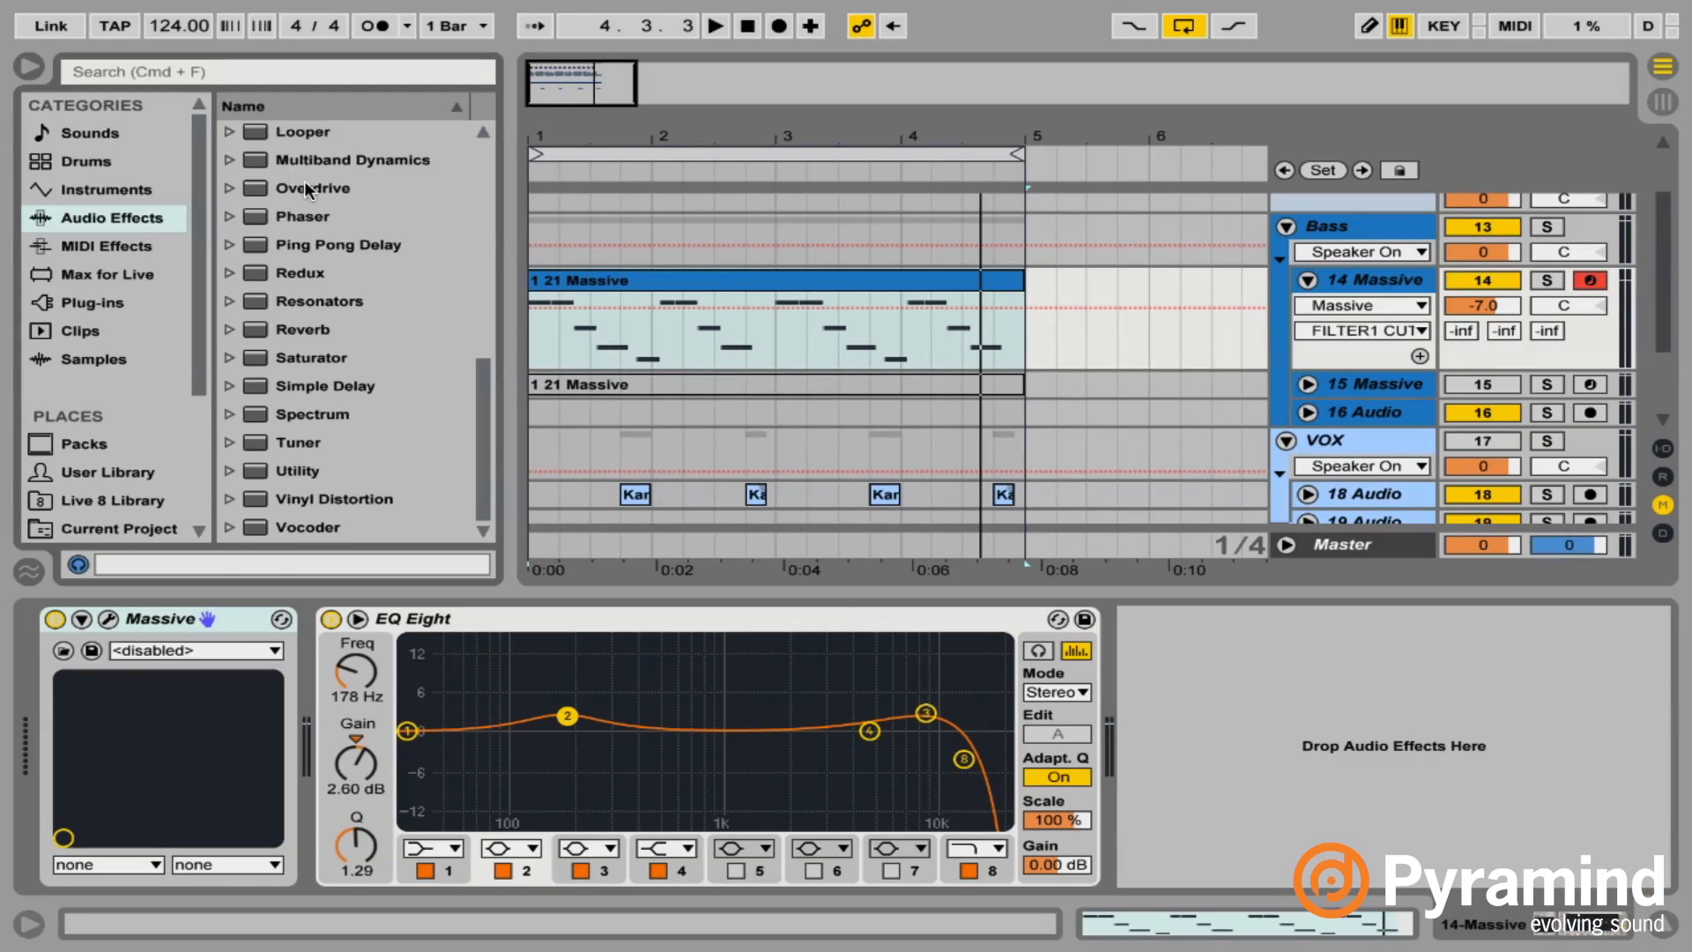
# Add Overdrive and Reverb from Audio Effects to the Massive track's chain.
pyautogui.doubleClick(313, 188)
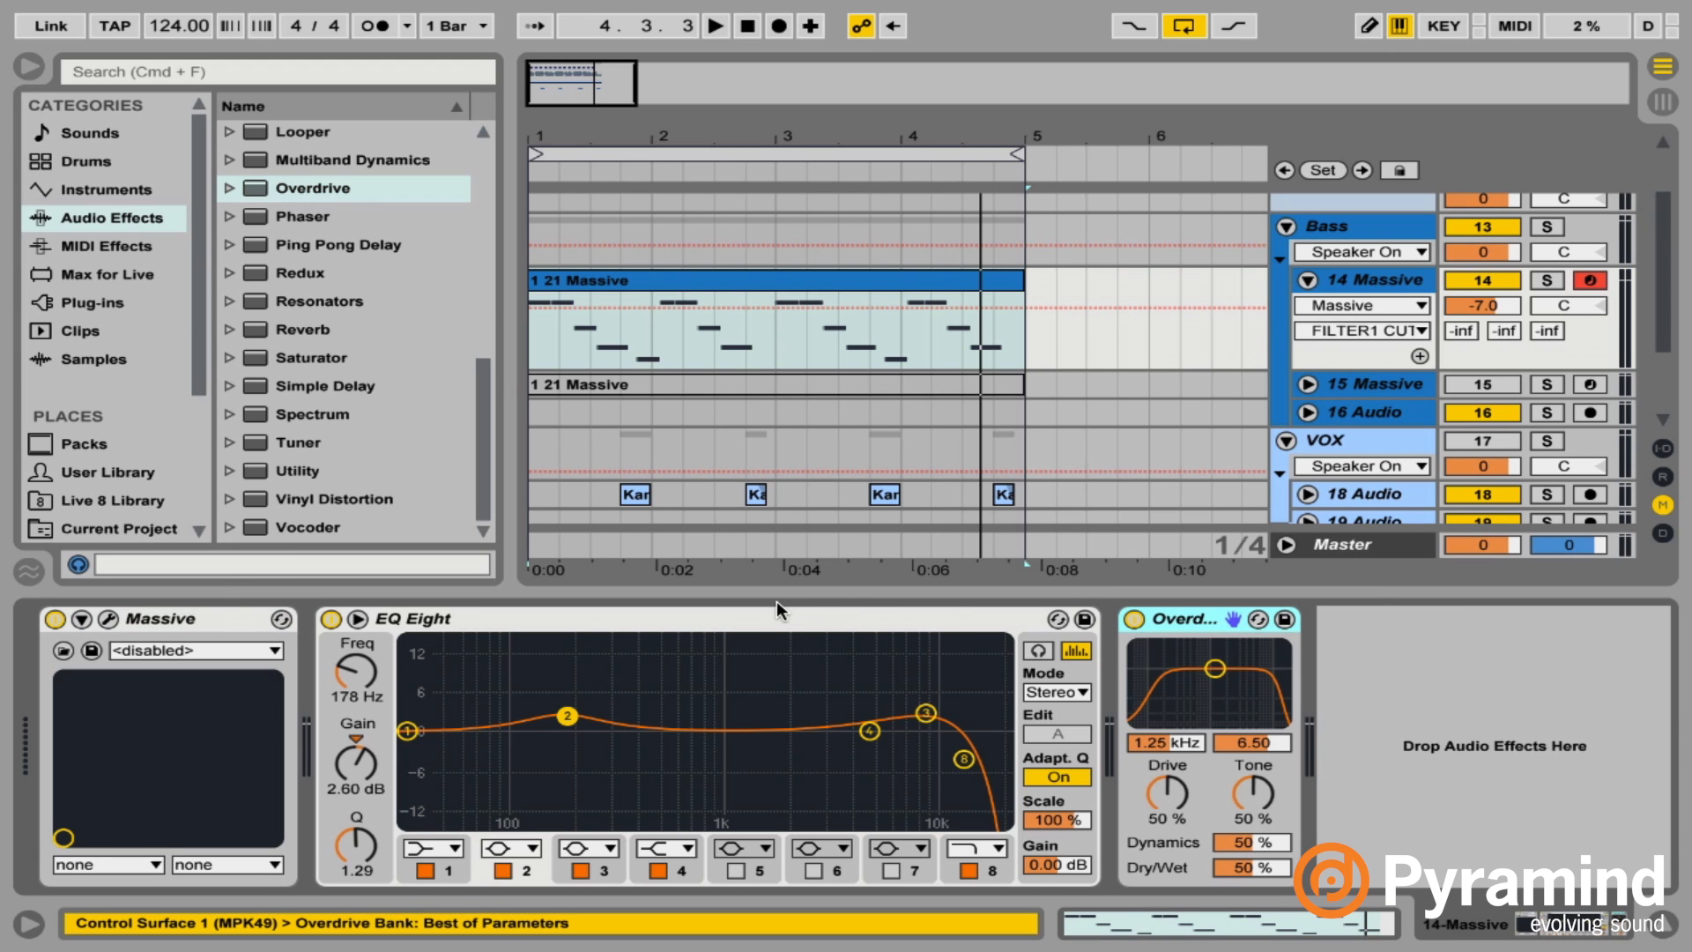
pyautogui.moveTo(327, 372)
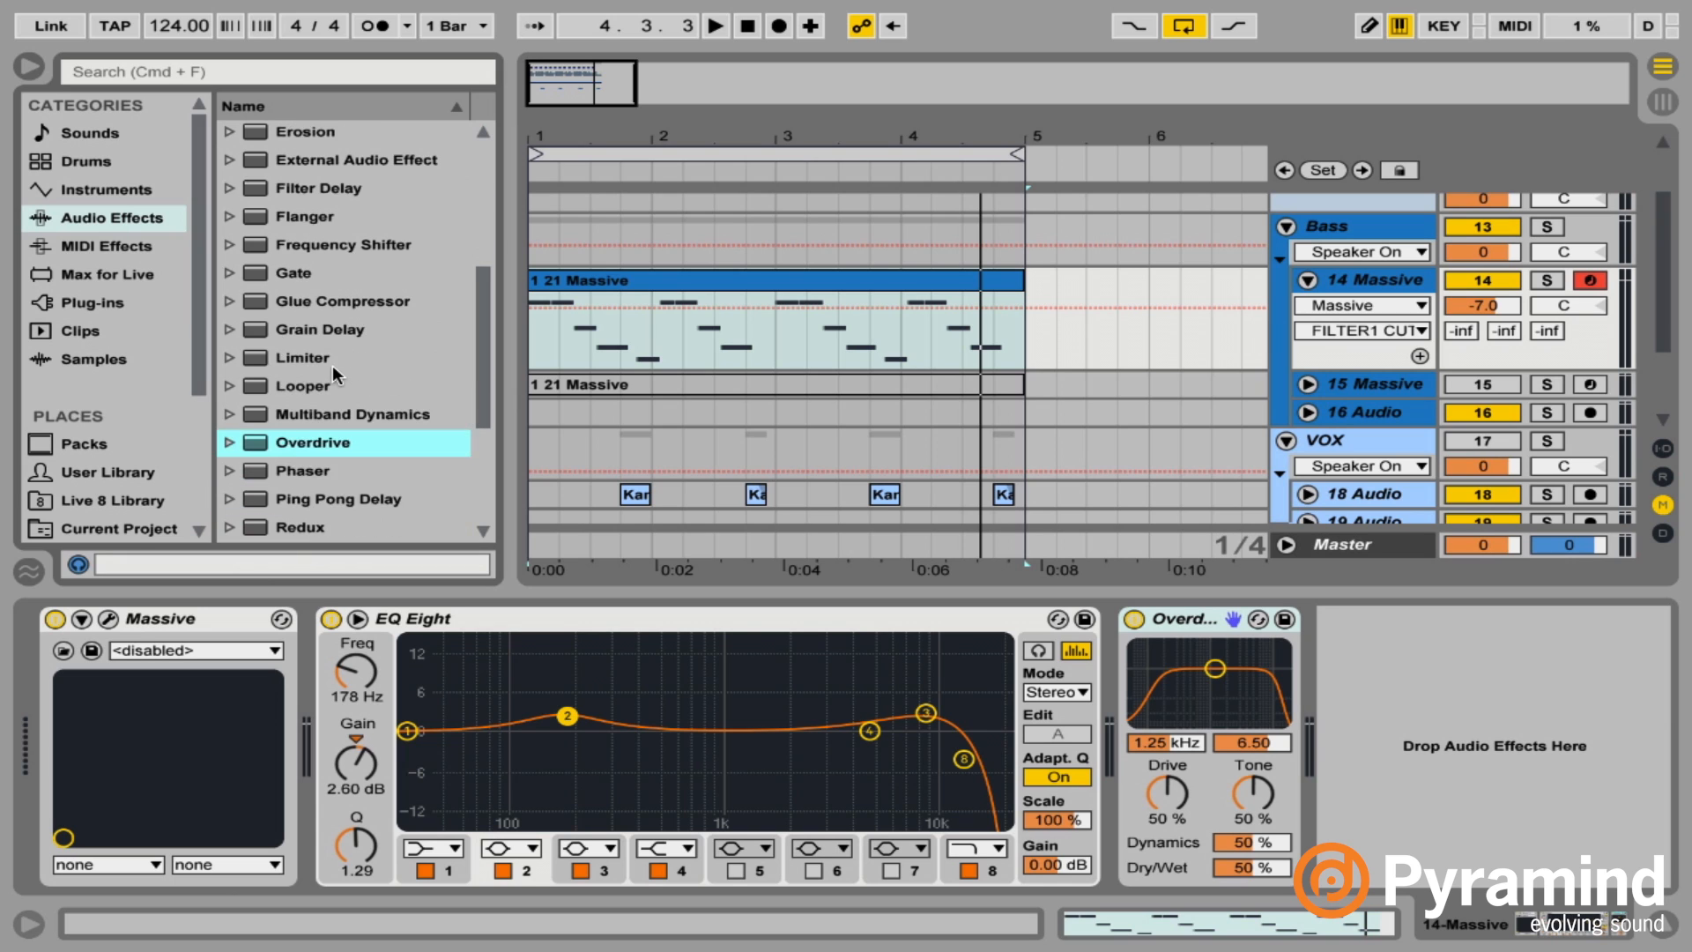
pyautogui.scroll(-3)
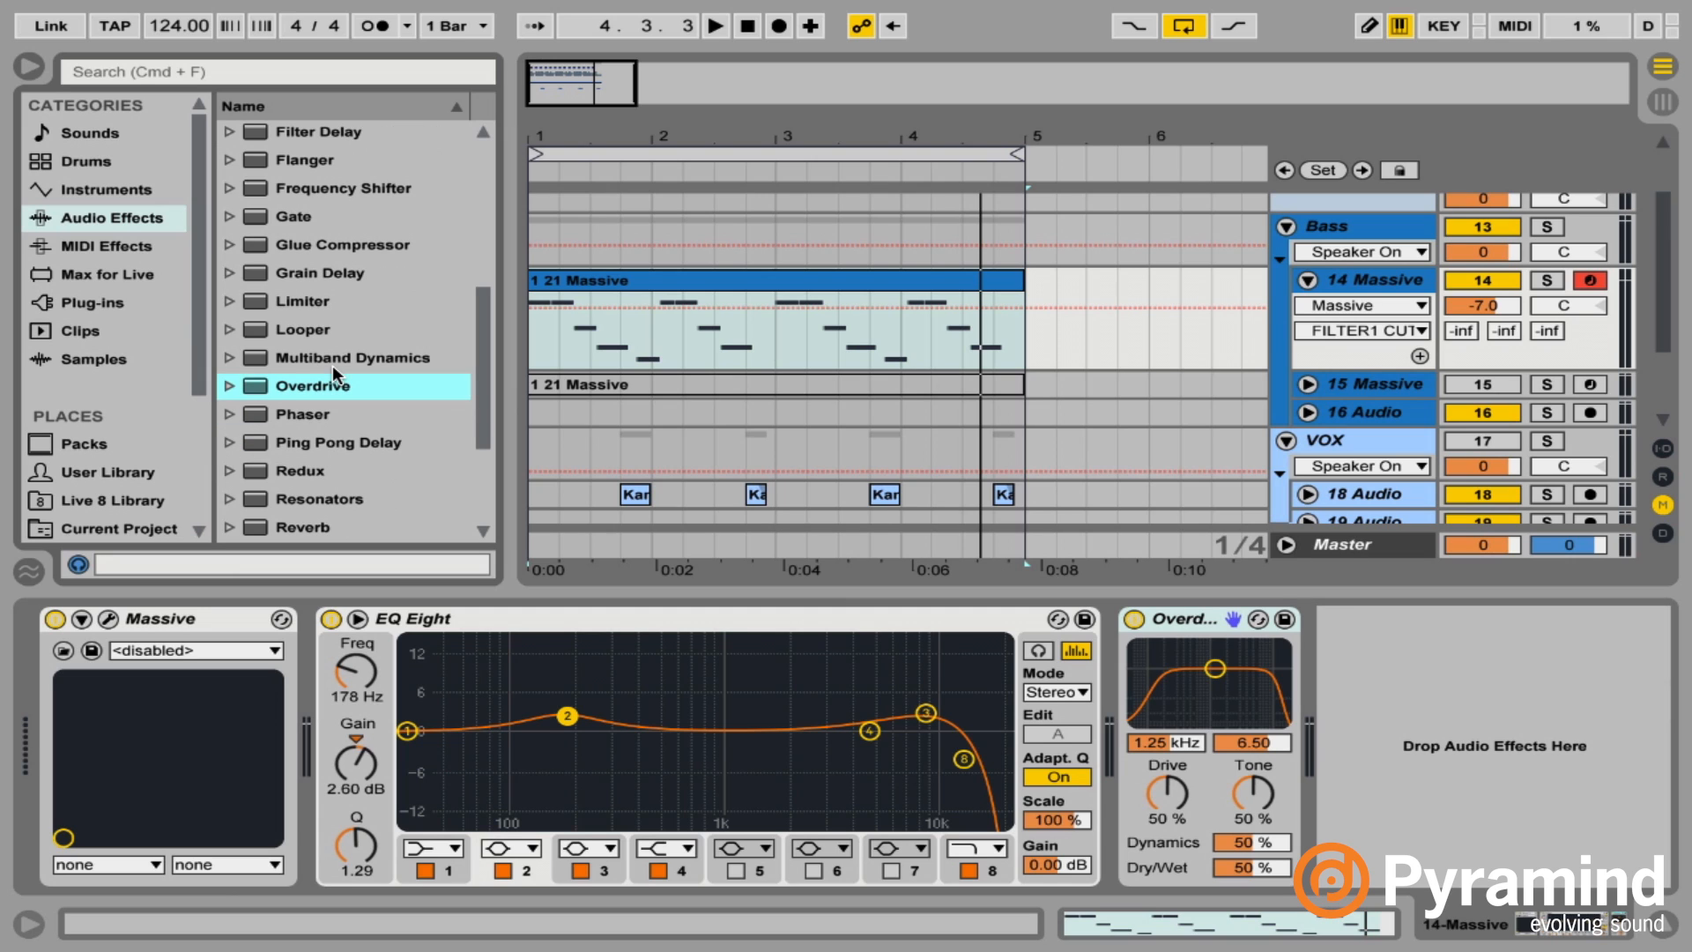
pyautogui.moveTo(326, 529)
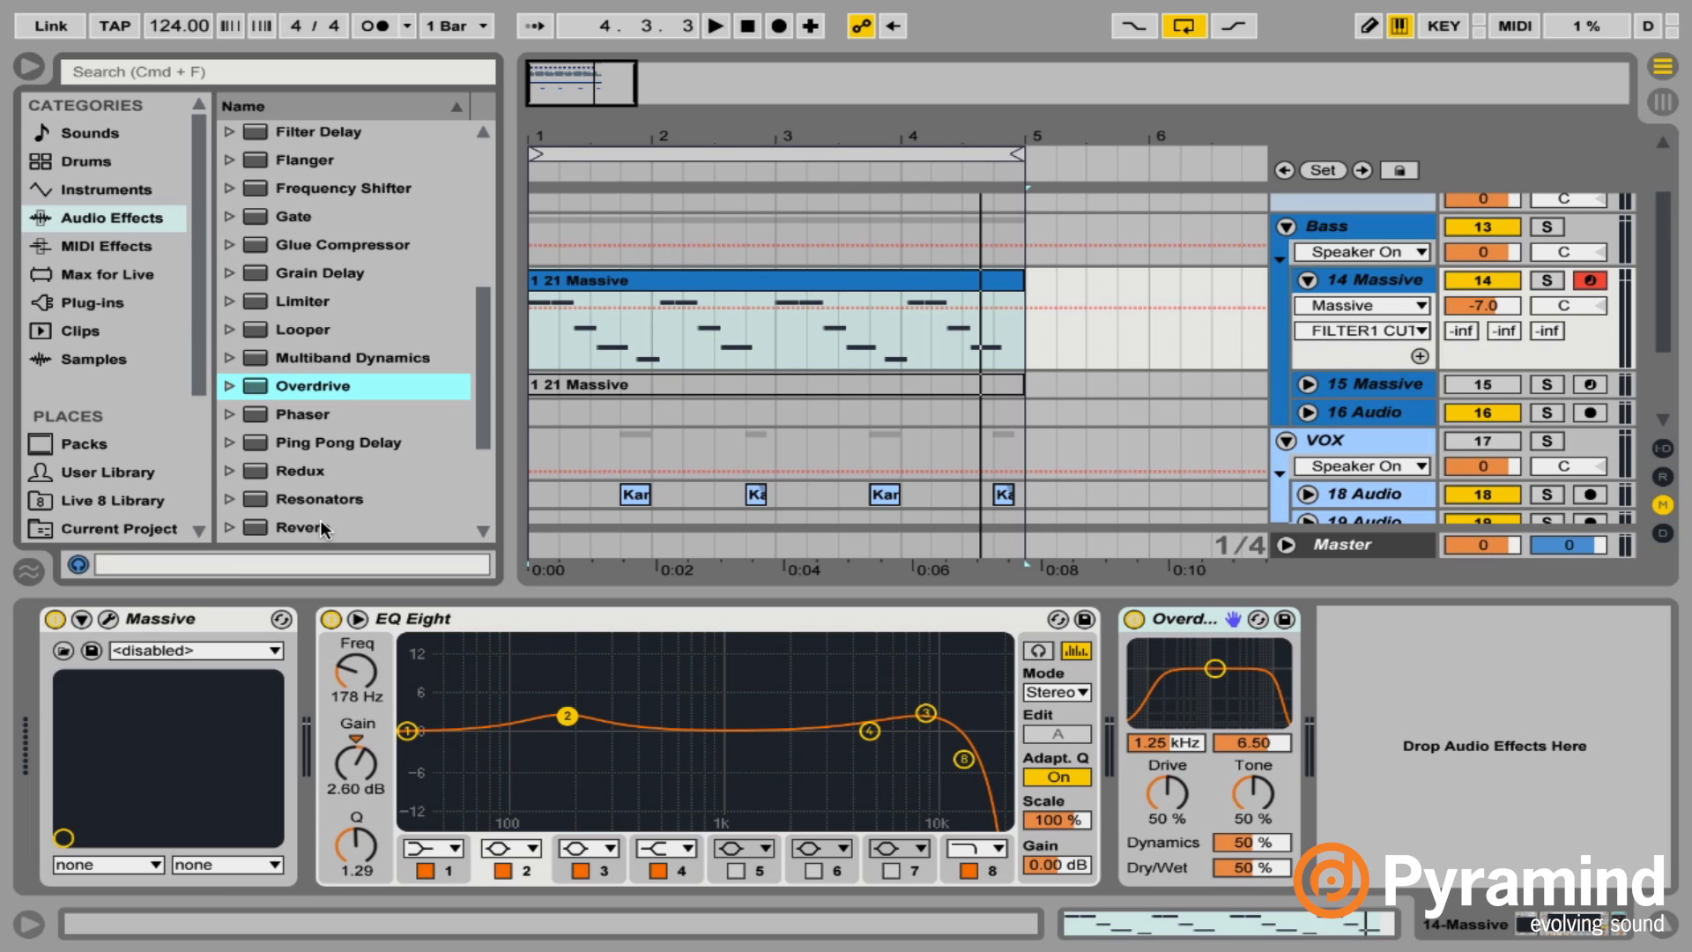
pyautogui.click(306, 528)
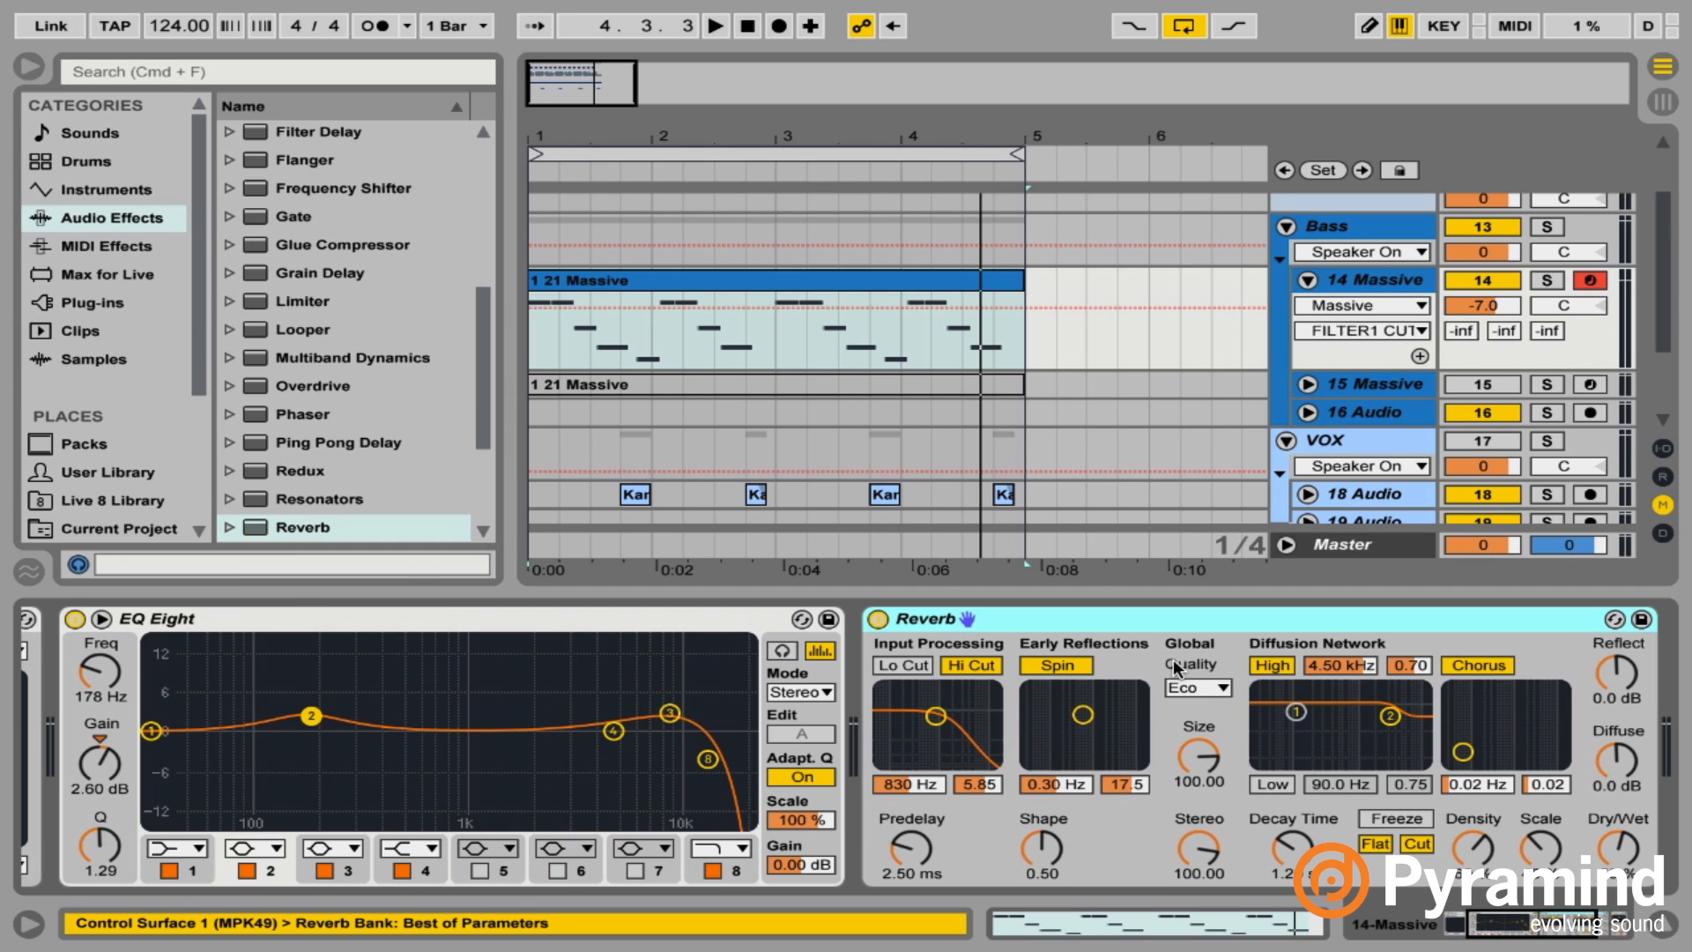
pyautogui.moveTo(1174, 669)
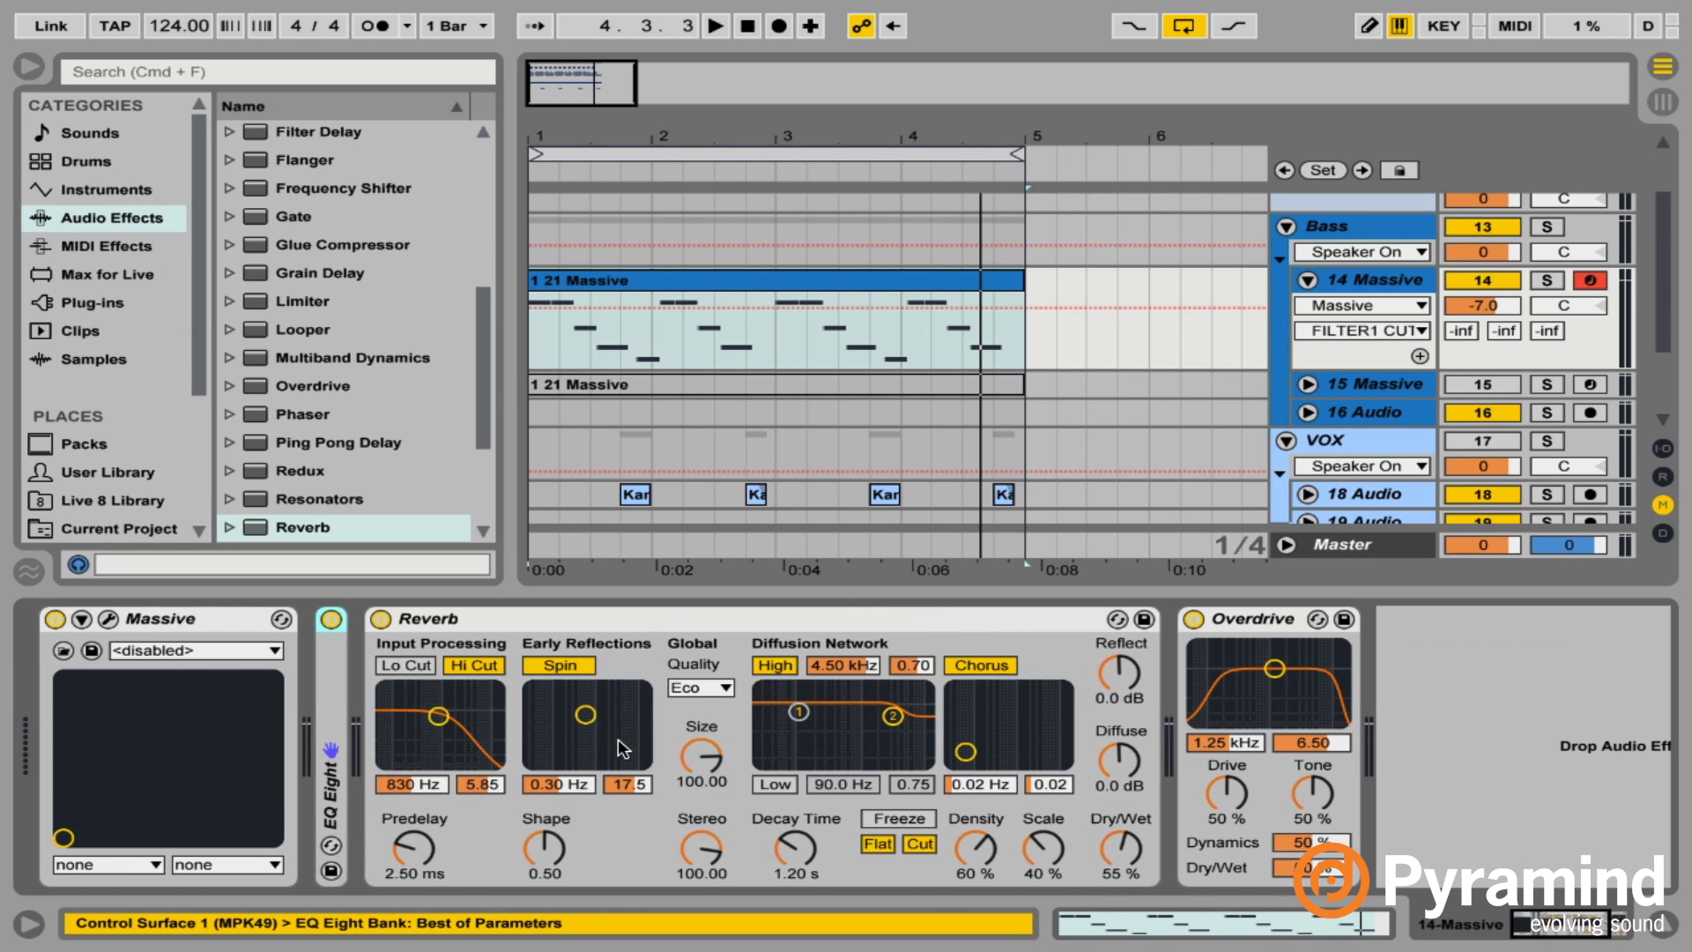
# Select Massive through Overdrive to group them into an Instrument Rack.
pyautogui.click(167, 619)
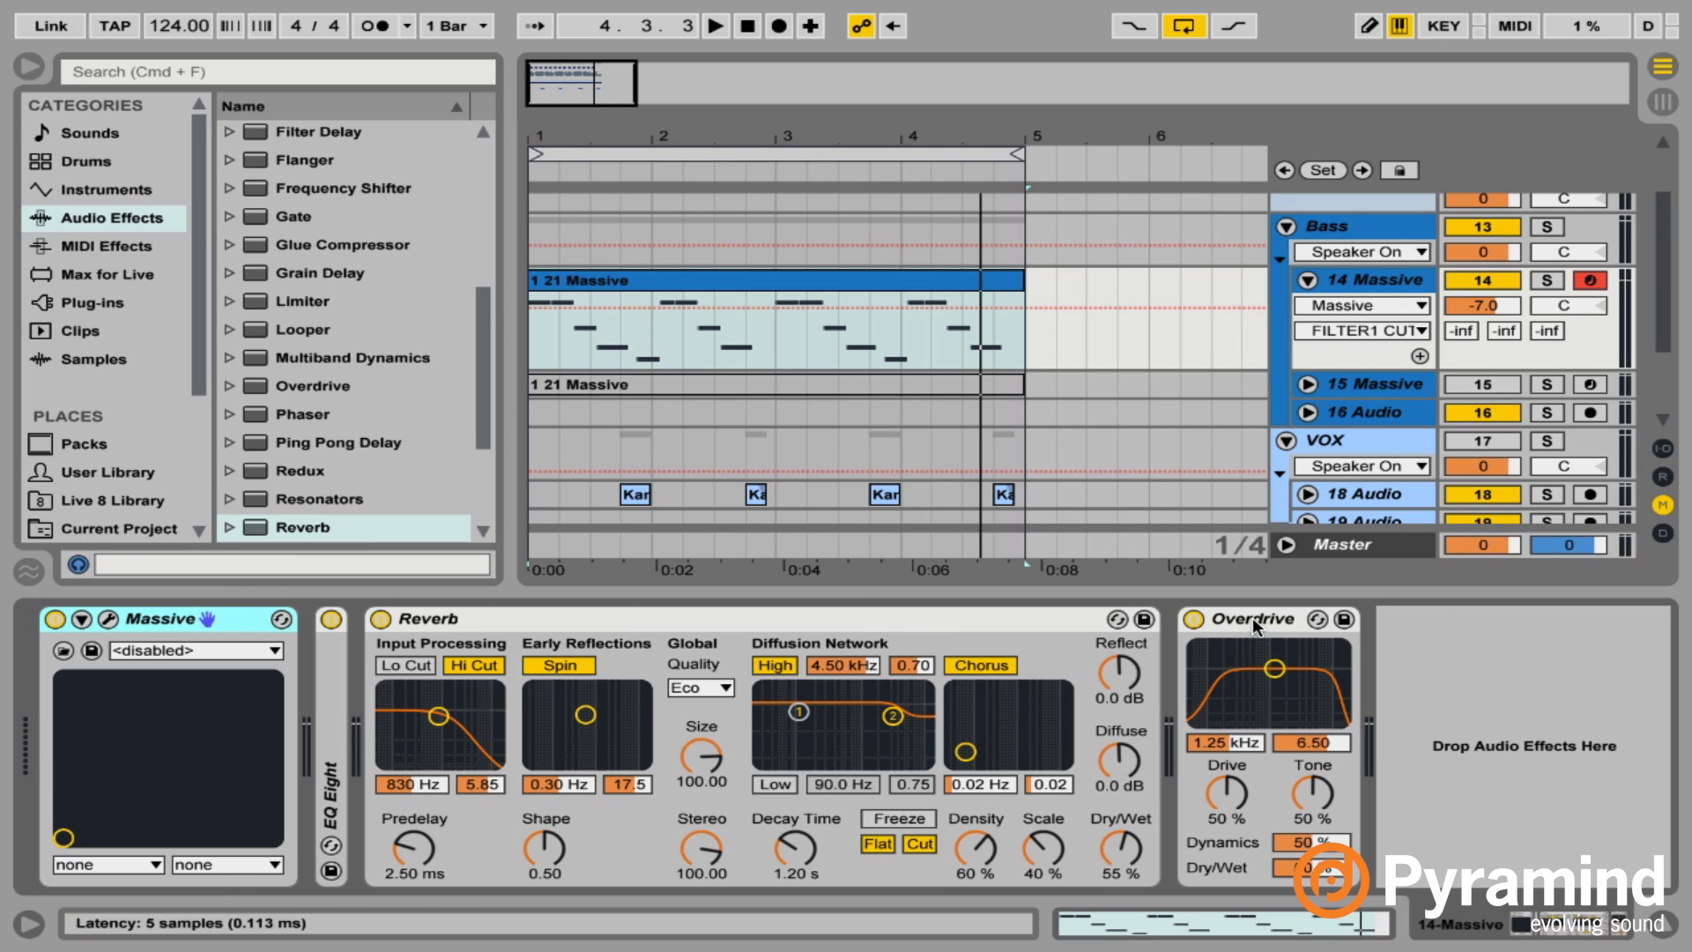
pyautogui.click(437, 618)
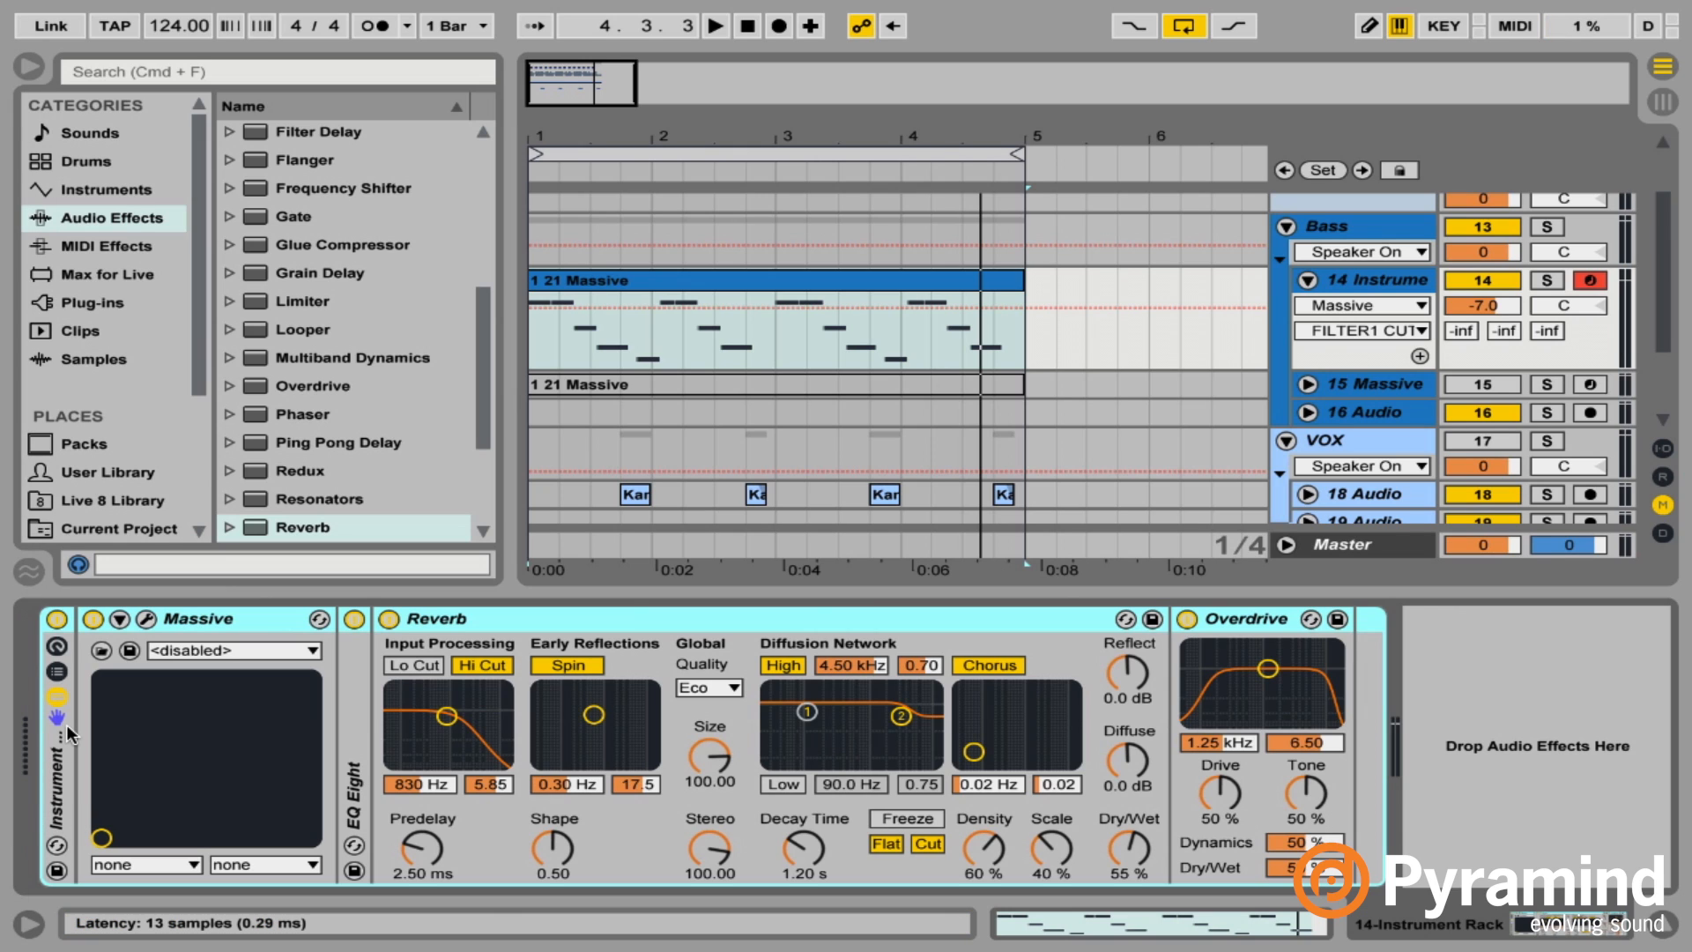
pyautogui.moveTo(56, 653)
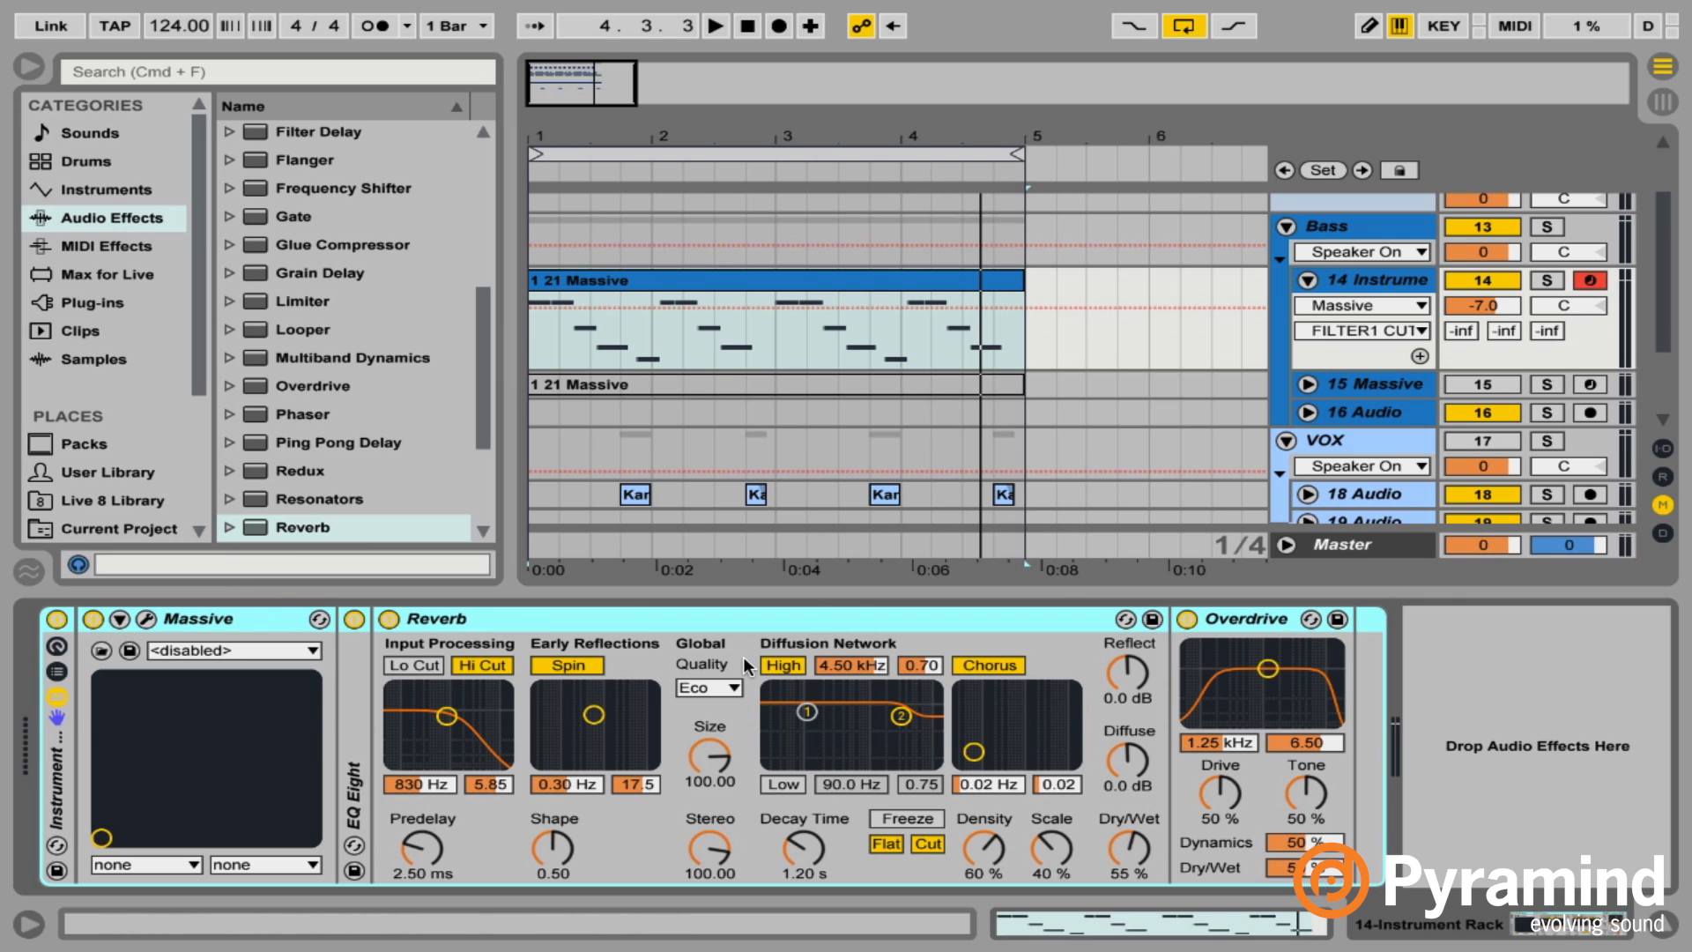
pyautogui.moveTo(76, 645)
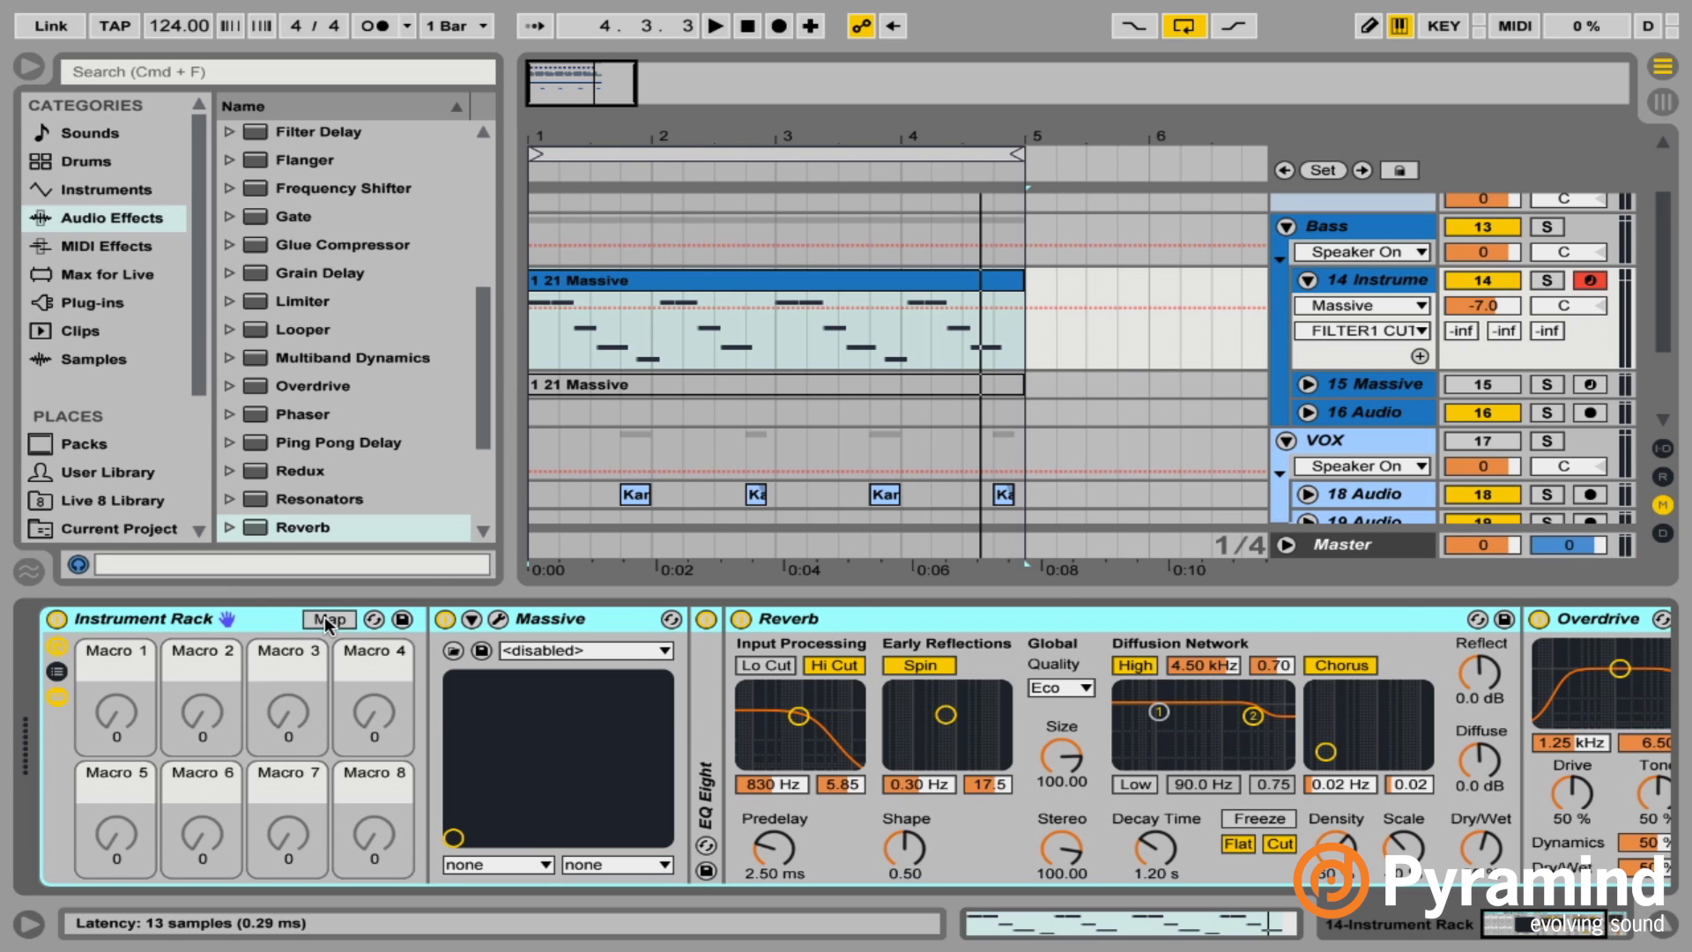
# Turn on macro Map mode for the new rack.
pyautogui.click(329, 619)
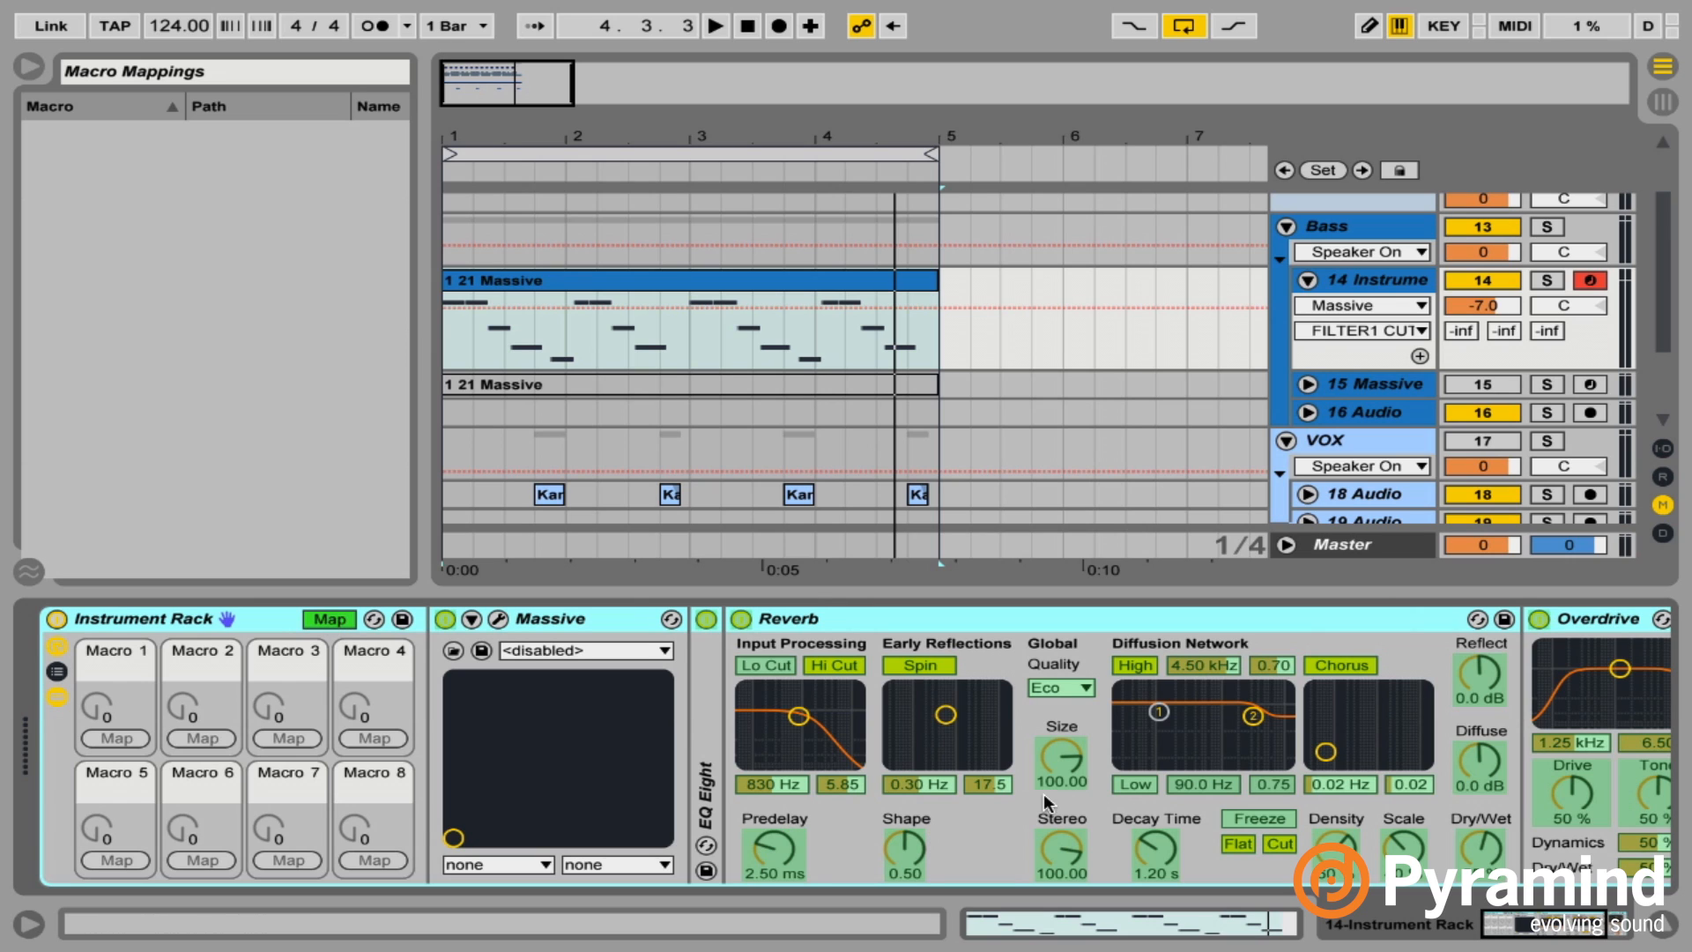
pyautogui.moveTo(360, 709)
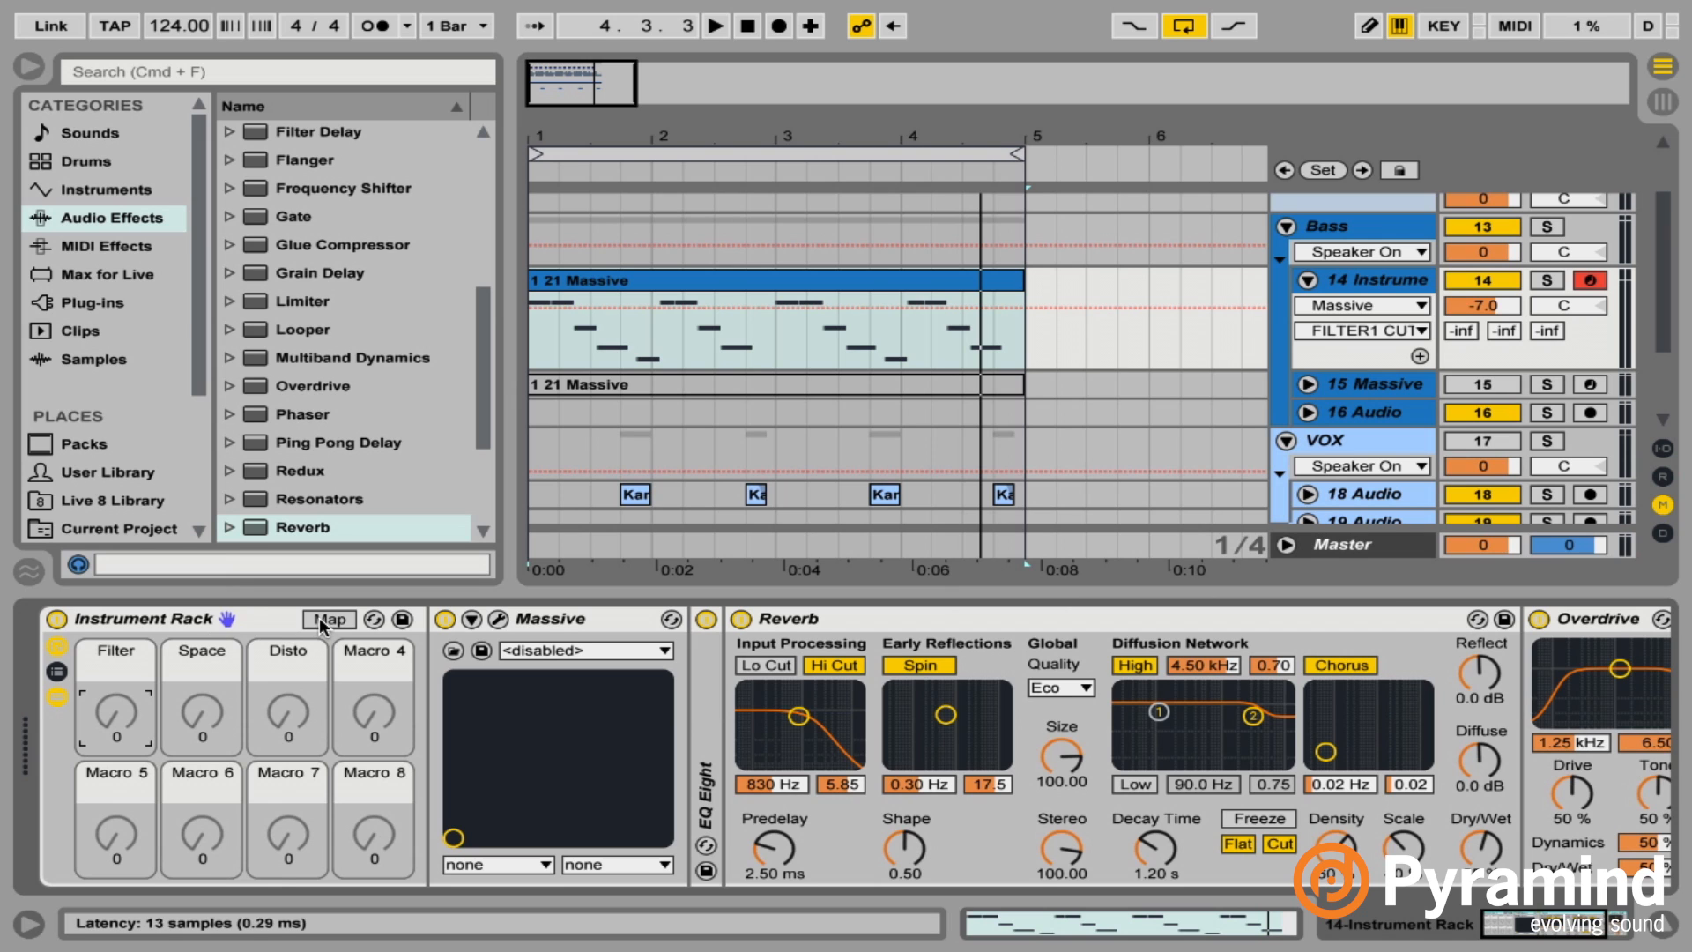
# Map Massive's filter cutoff to the Filter macro, then exit Map mode.
pyautogui.click(328, 618)
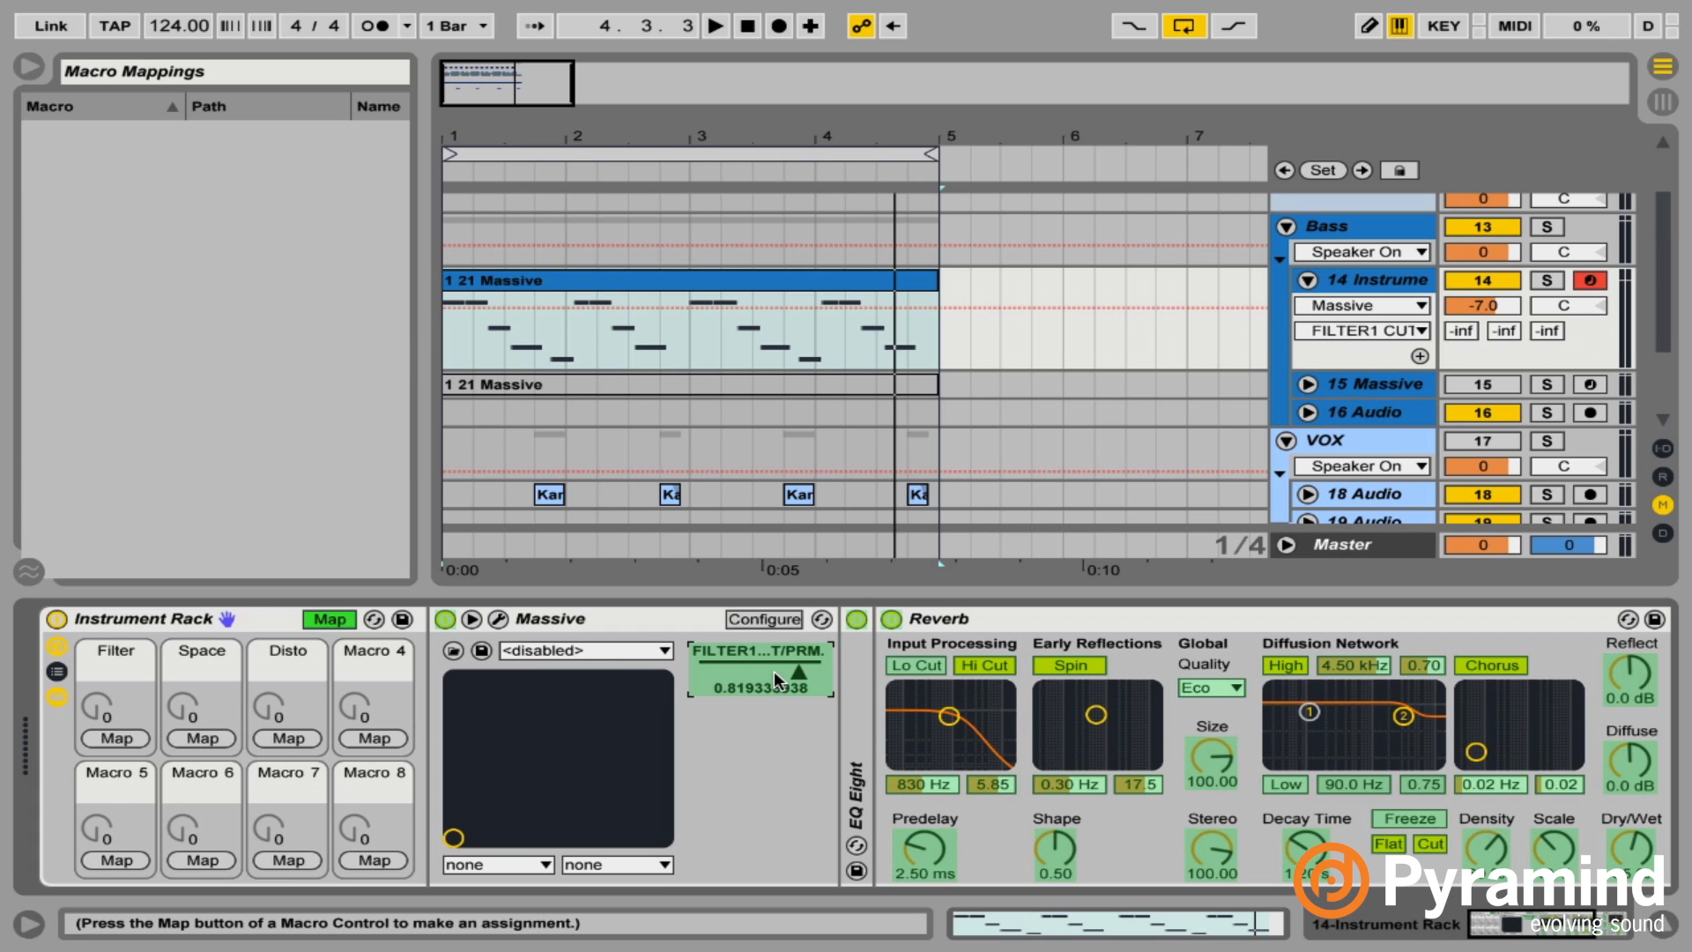
pyautogui.moveTo(775, 699)
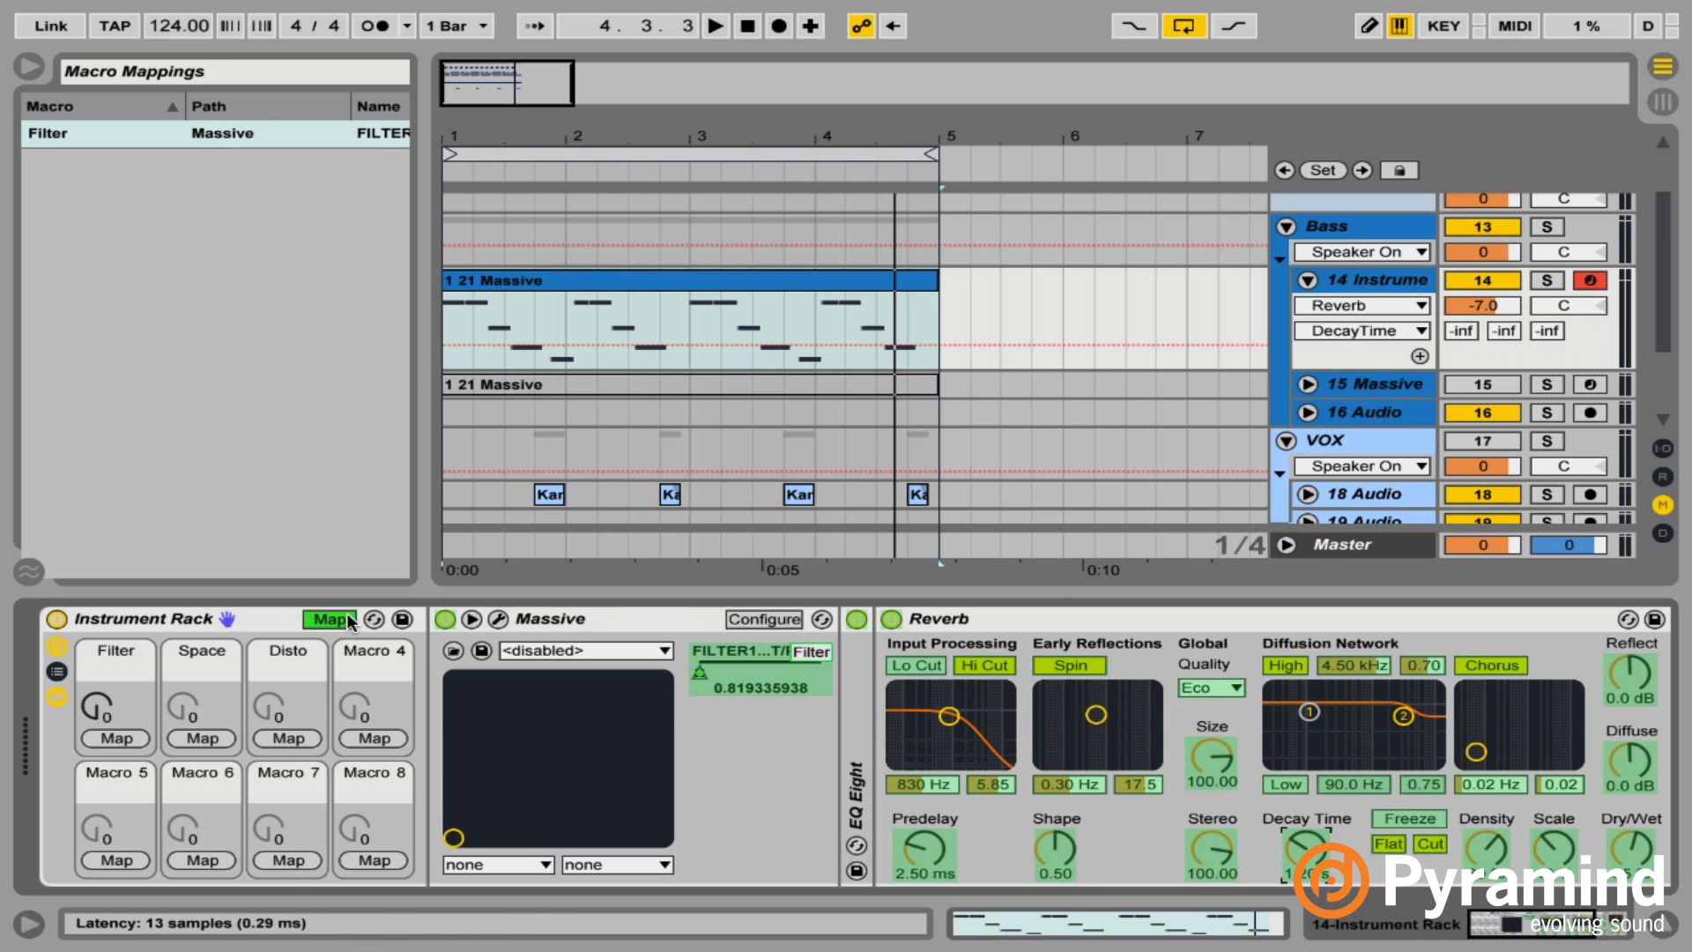
pyautogui.click(332, 619)
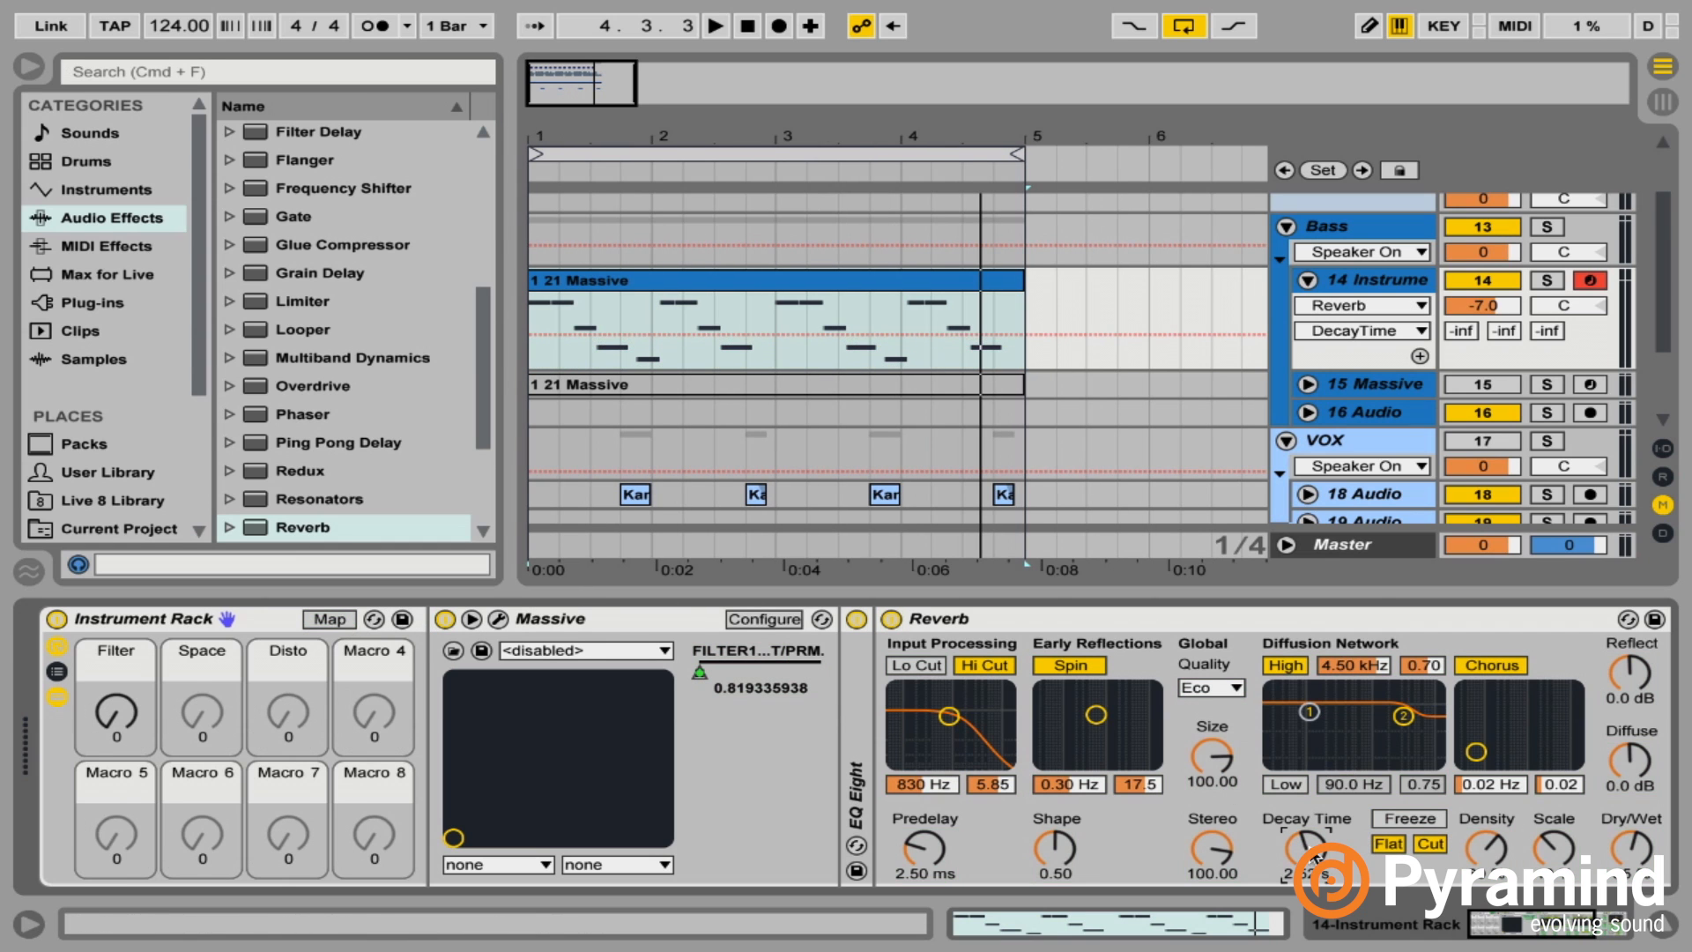
# Select Reverb Dry/Wet and enable the Reverb's input Lo Cut.
pyautogui.click(1361, 330)
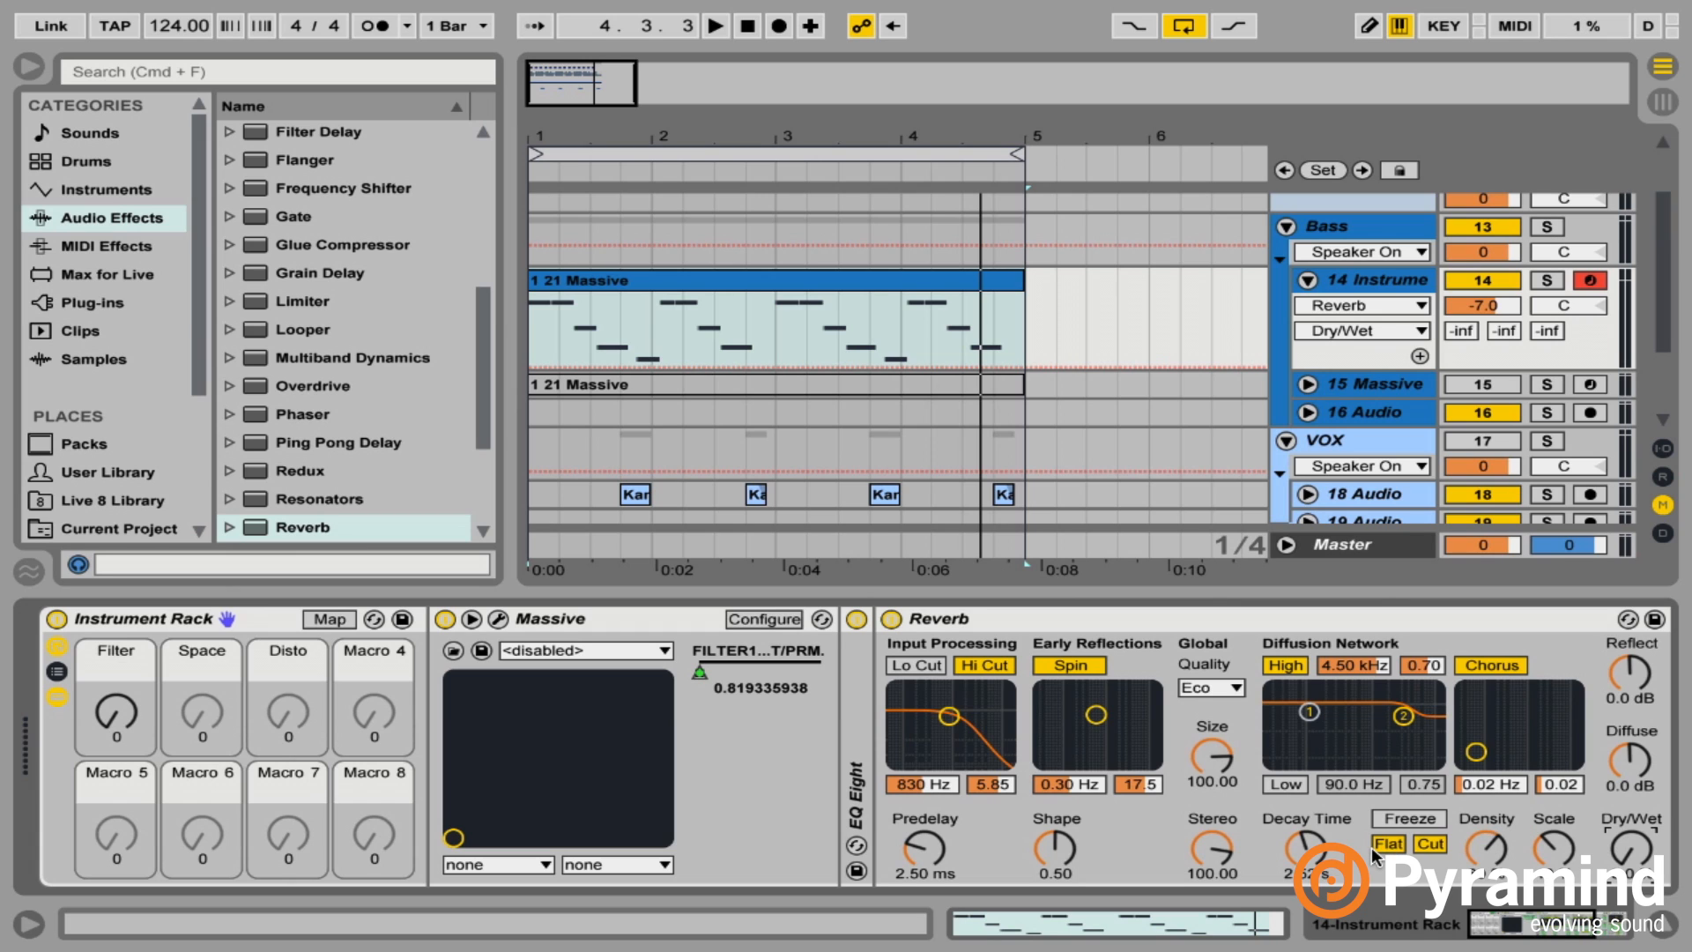
pyautogui.moveTo(923, 666)
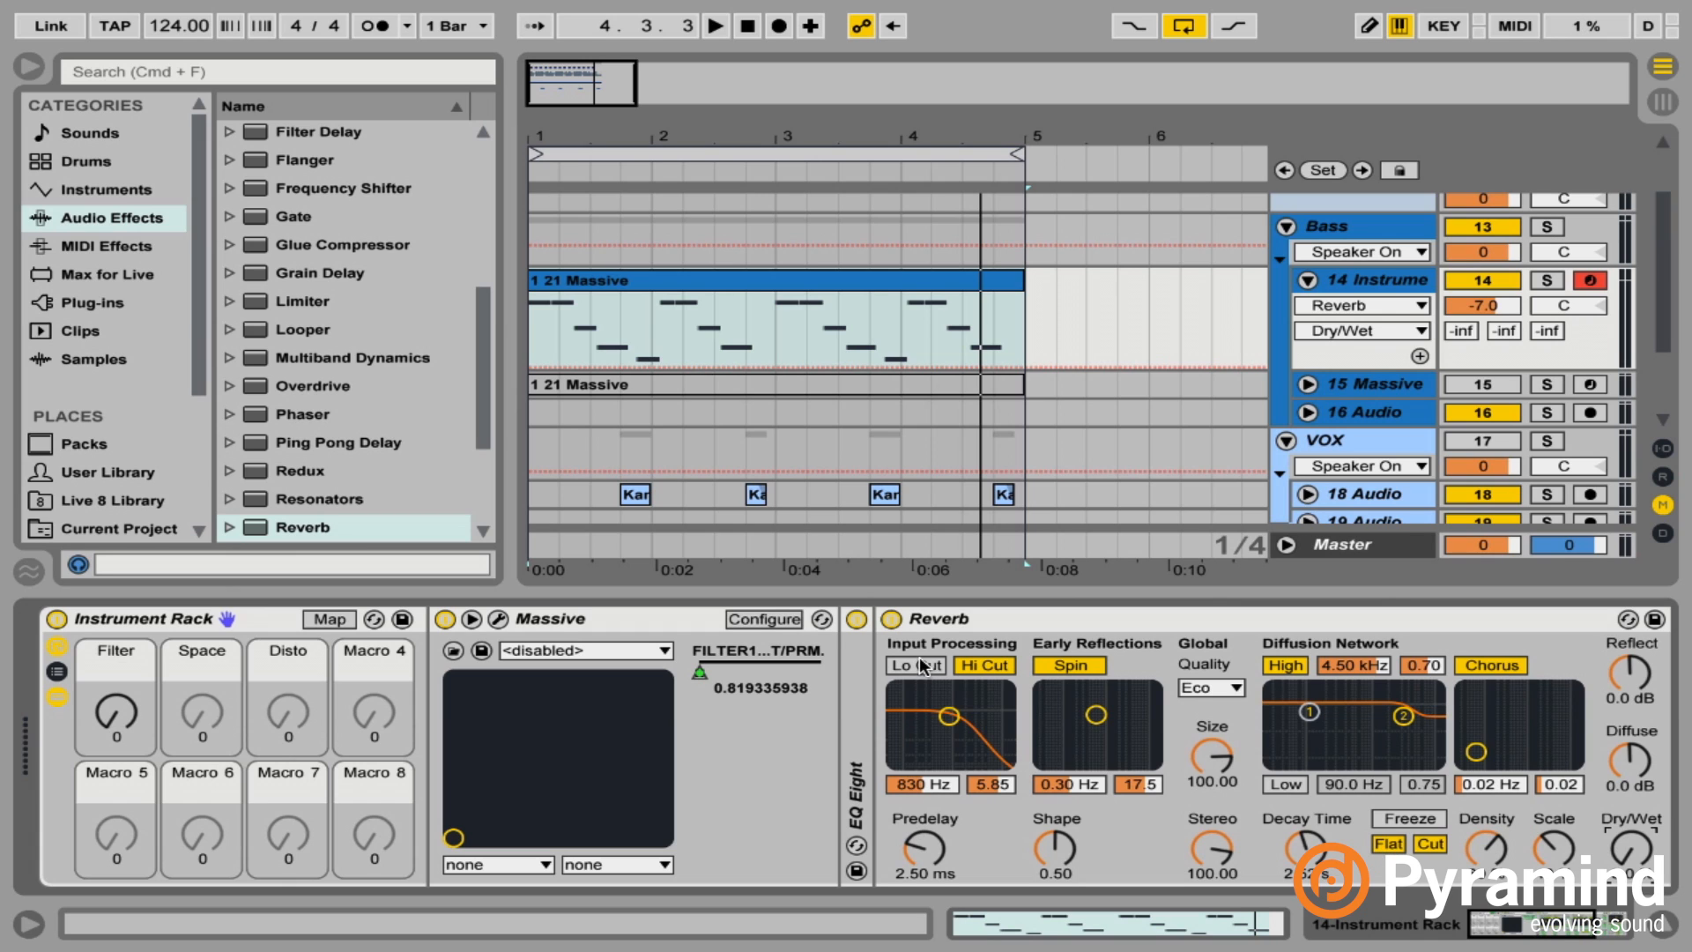
pyautogui.click(915, 664)
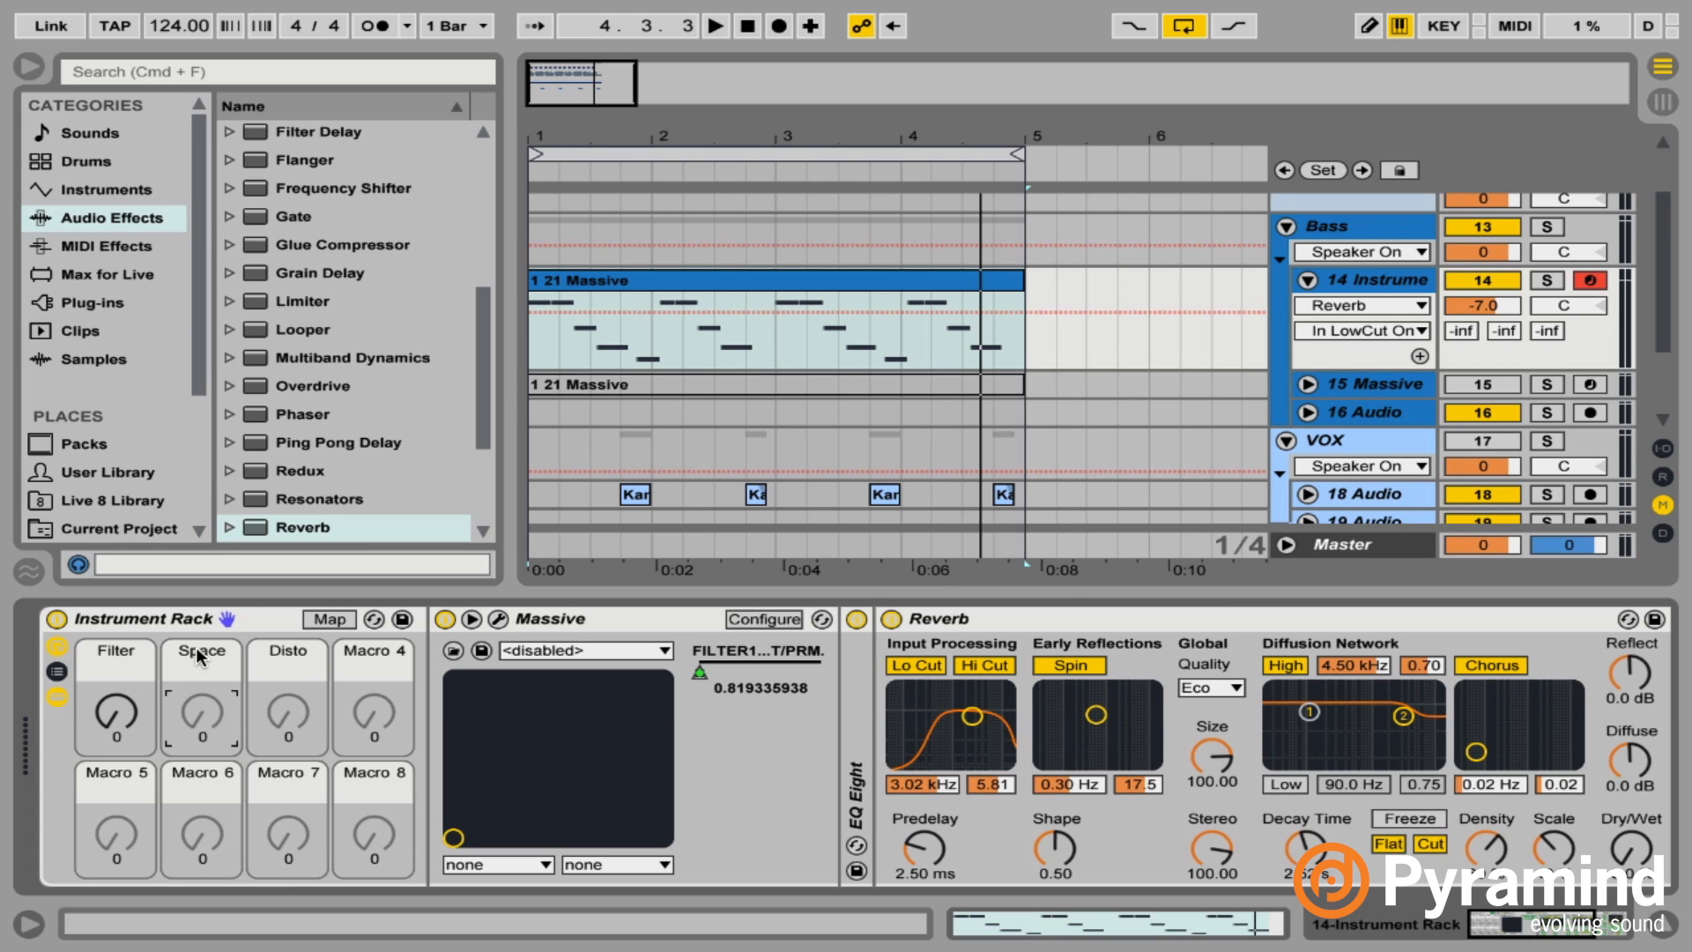
pyautogui.moveTo(304, 601)
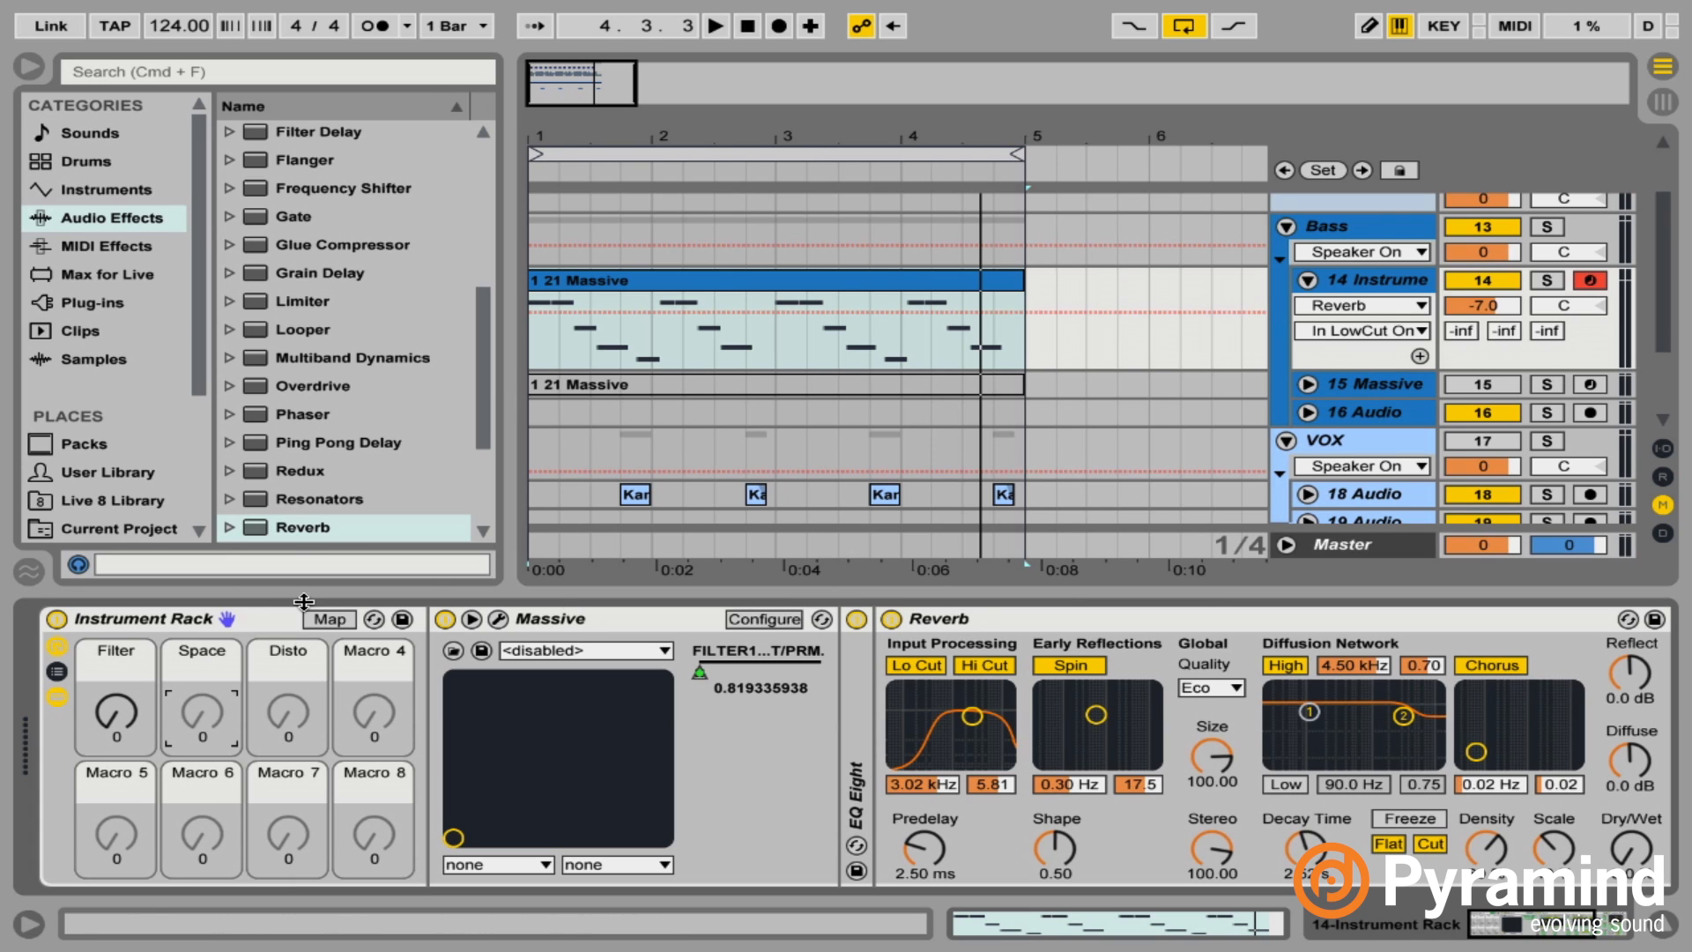
pyautogui.click(328, 619)
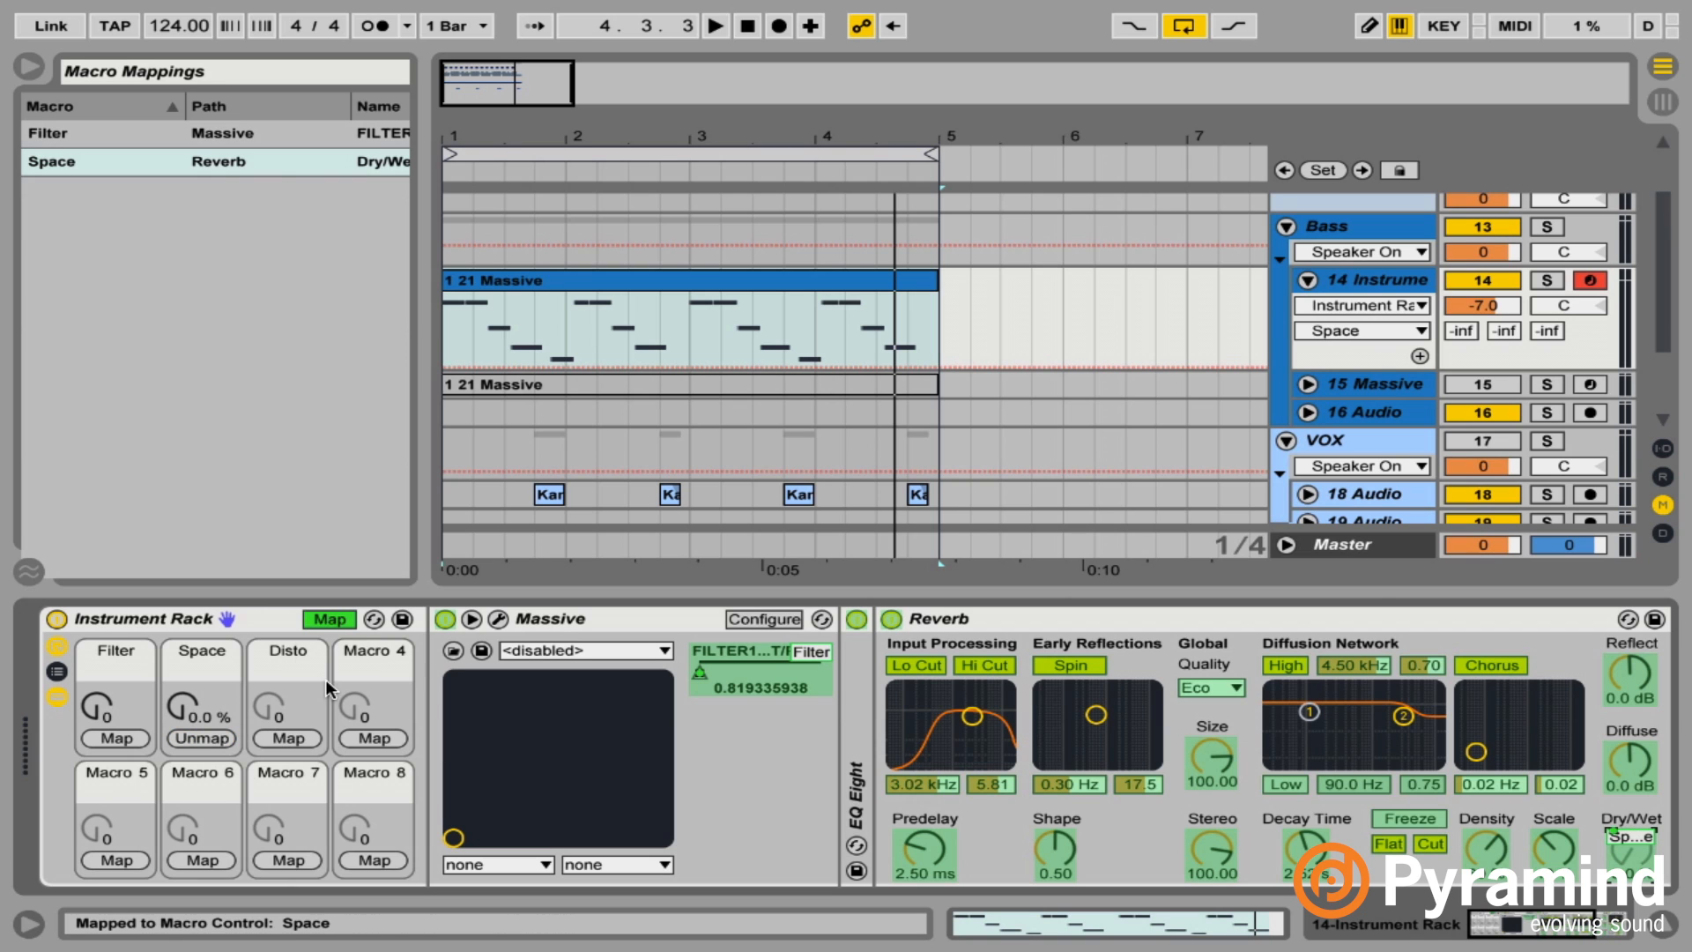
pyautogui.moveTo(374, 540)
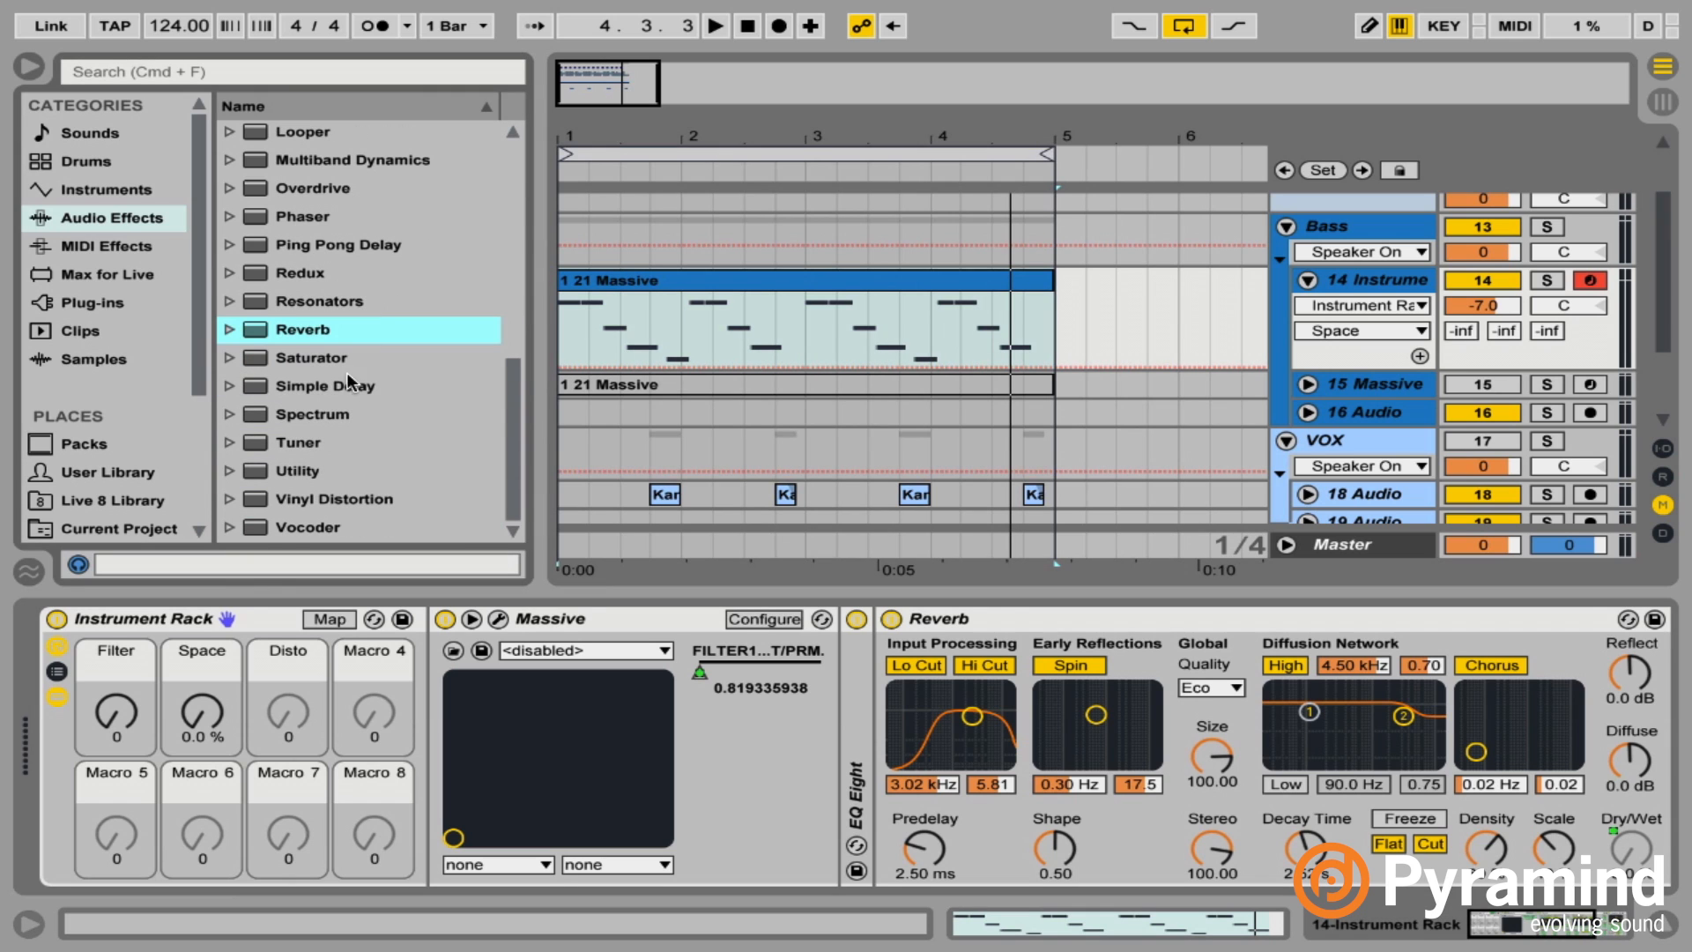
# Load Simple Delay into the rack chain after the Reverb.
pyautogui.doubleClick(326, 385)
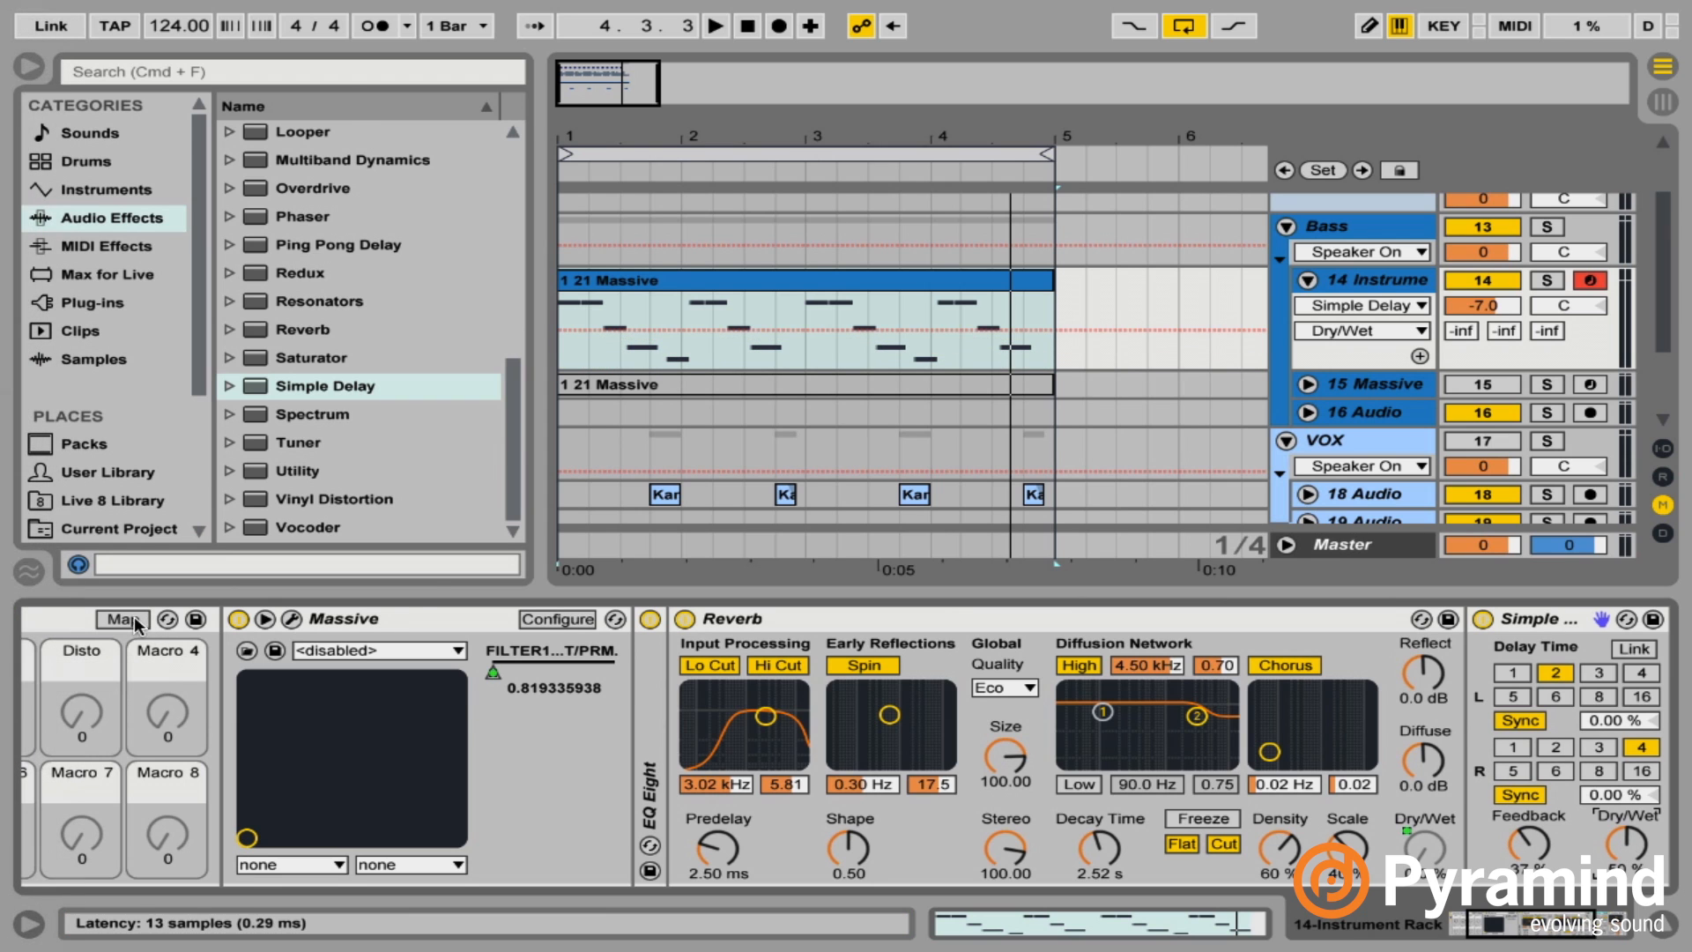
pyautogui.click(122, 618)
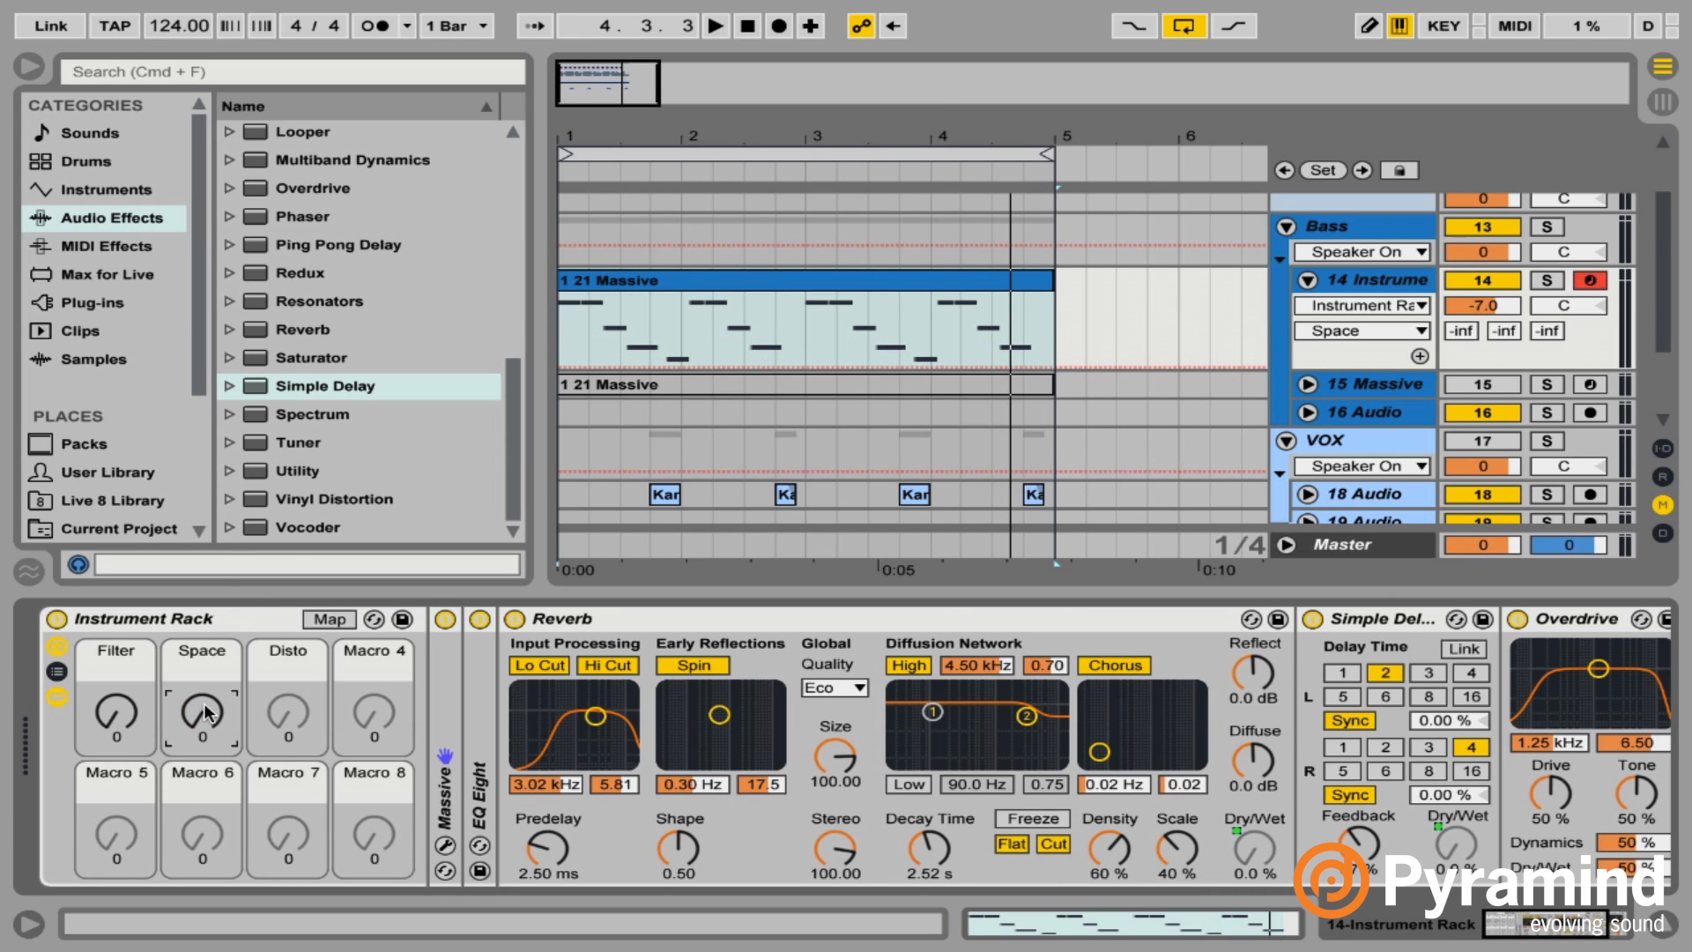
# Map Simple Delay Dry/Wet to the Space macro with a 40% maximum.
pyautogui.click(329, 619)
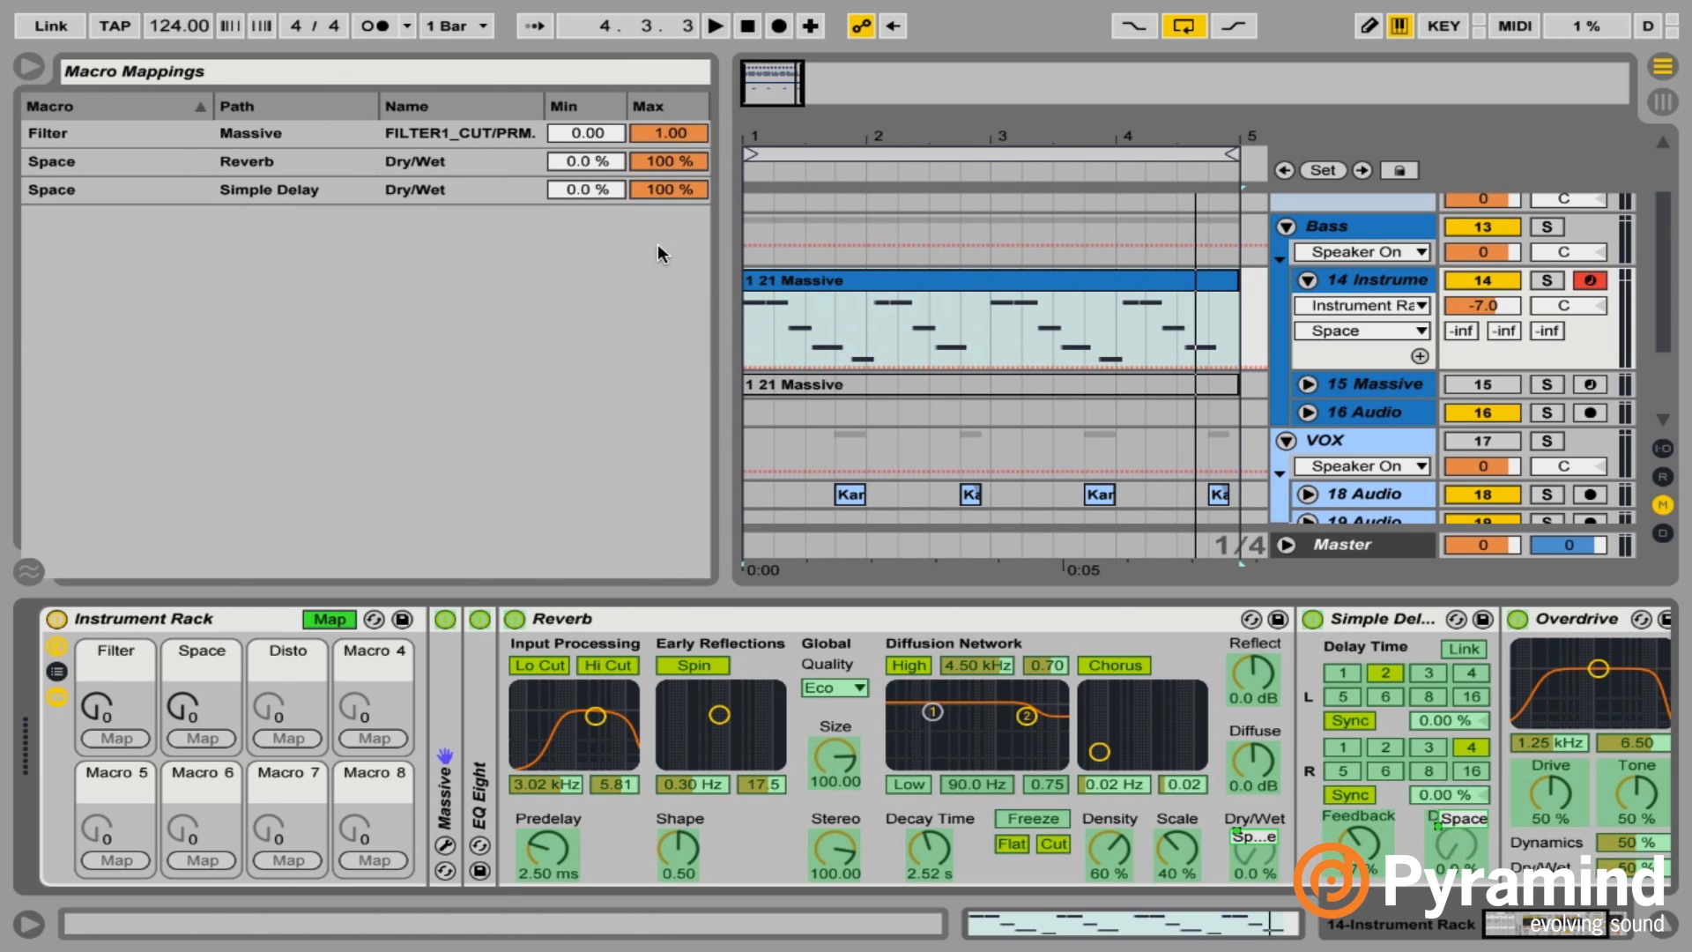
pyautogui.moveTo(645, 236)
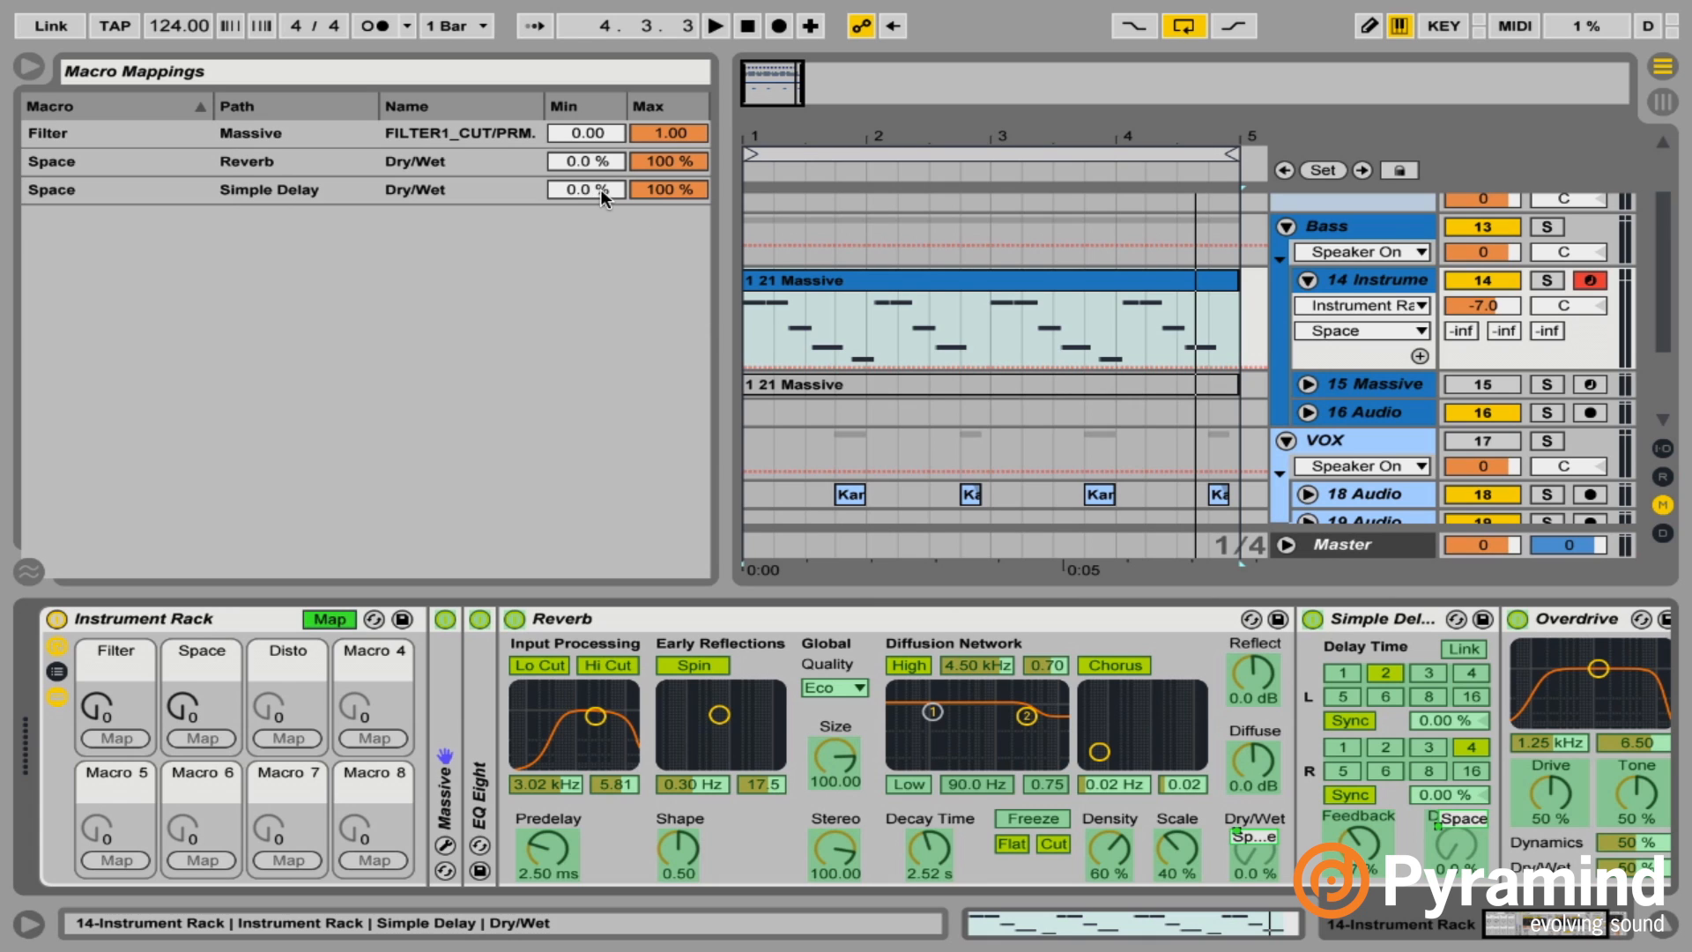
pyautogui.click(668, 190)
pyautogui.write('40')
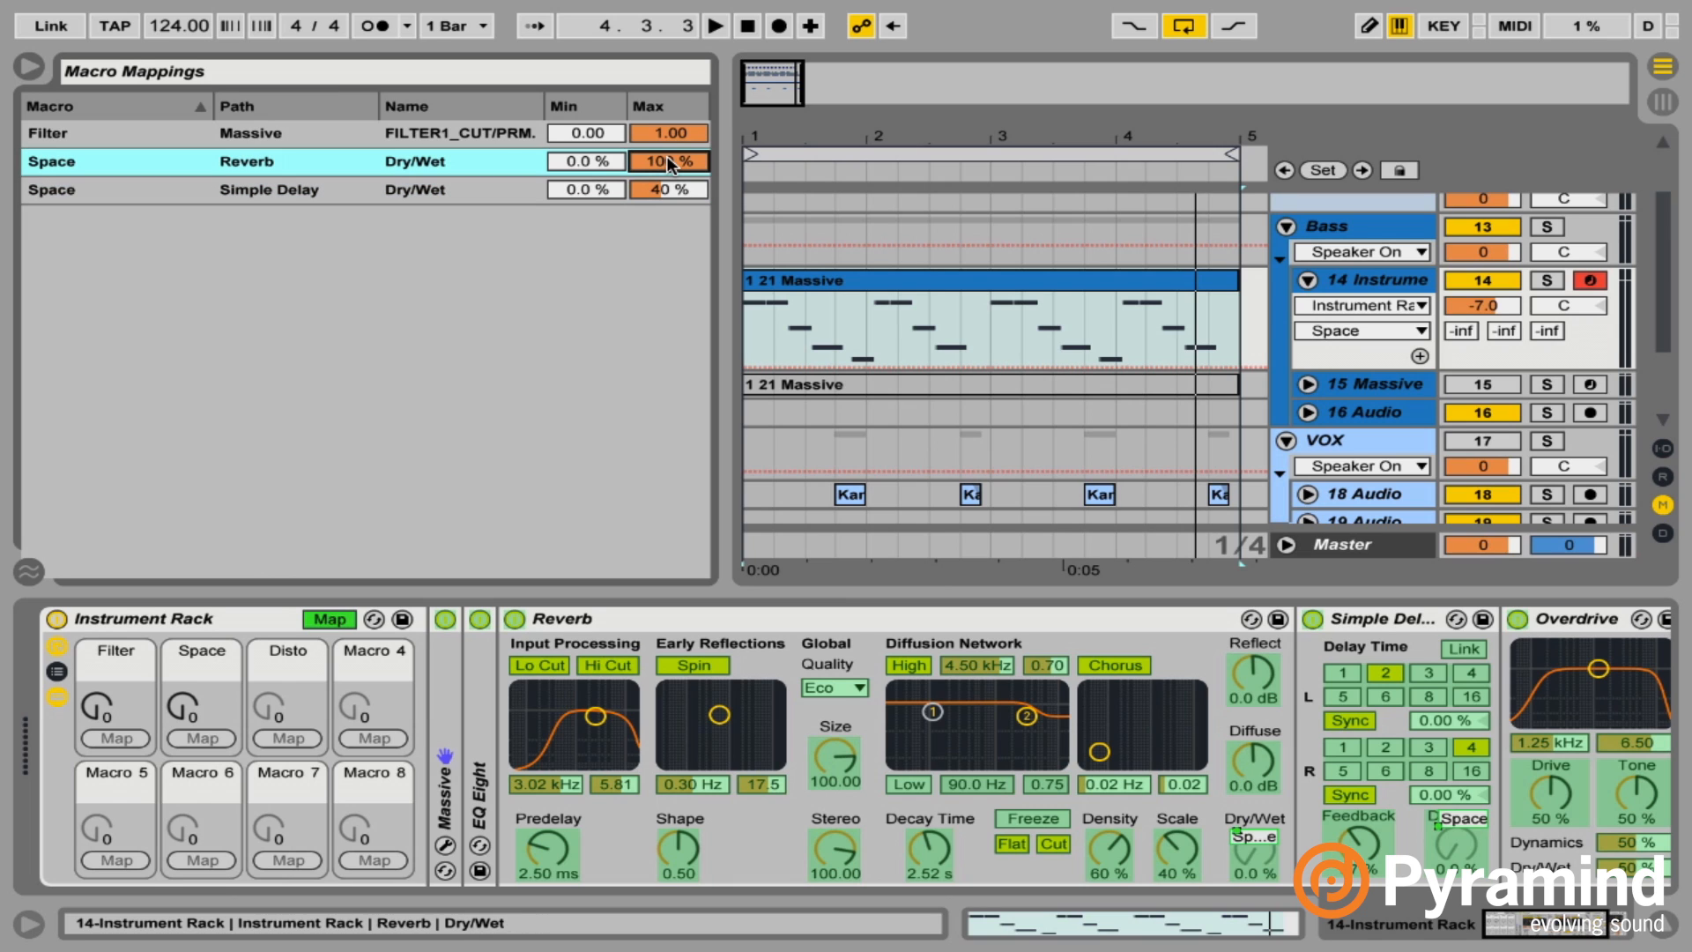
pyautogui.moveTo(669, 160); pyautogui.dragTo(669, 129)
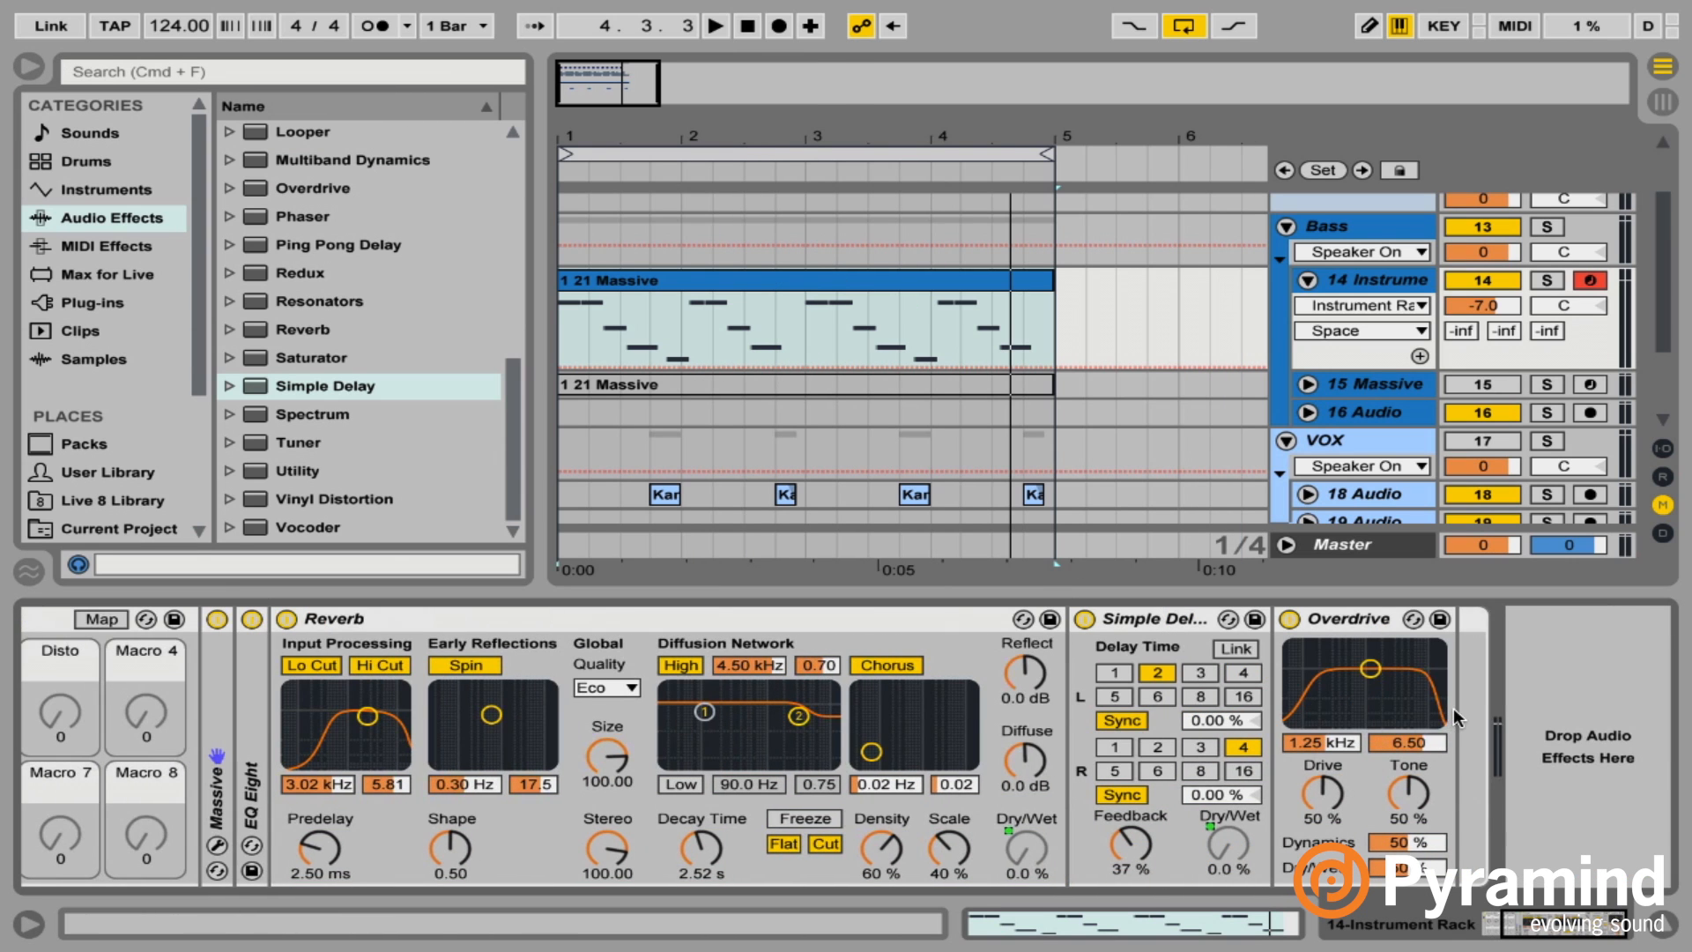
pyautogui.moveTo(1367, 629)
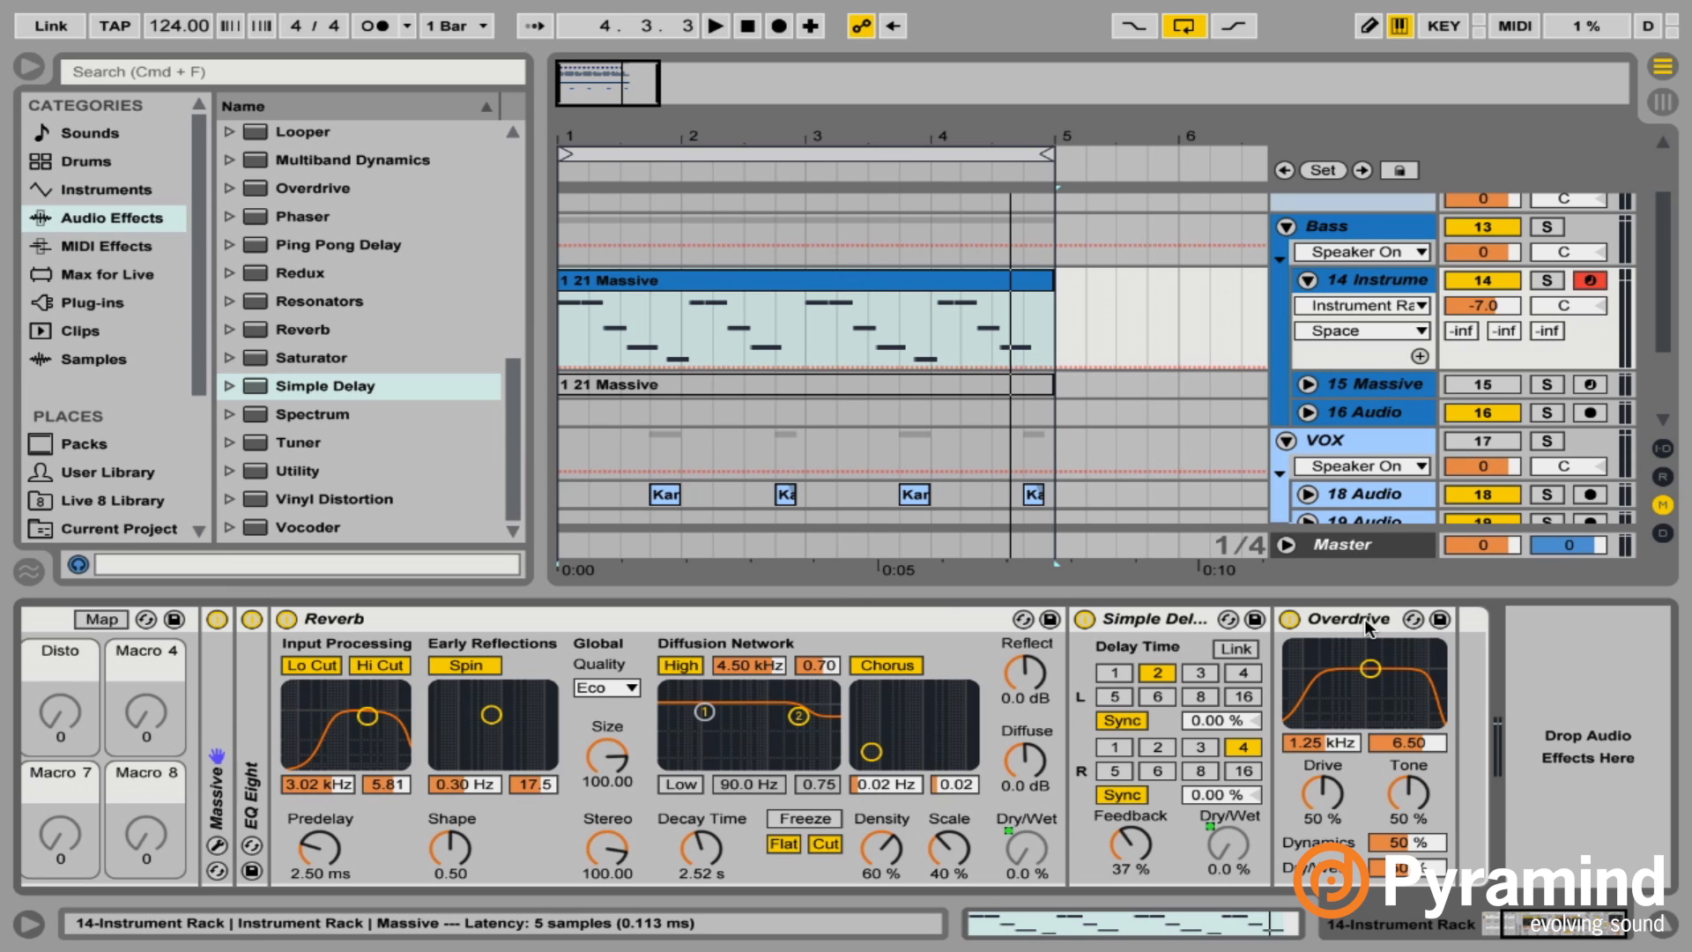
# Play the clip and move Overdrive's EQ band to 4.40 kHz.
pyautogui.moveTo(1371, 669); pyautogui.dragTo(1379, 677)
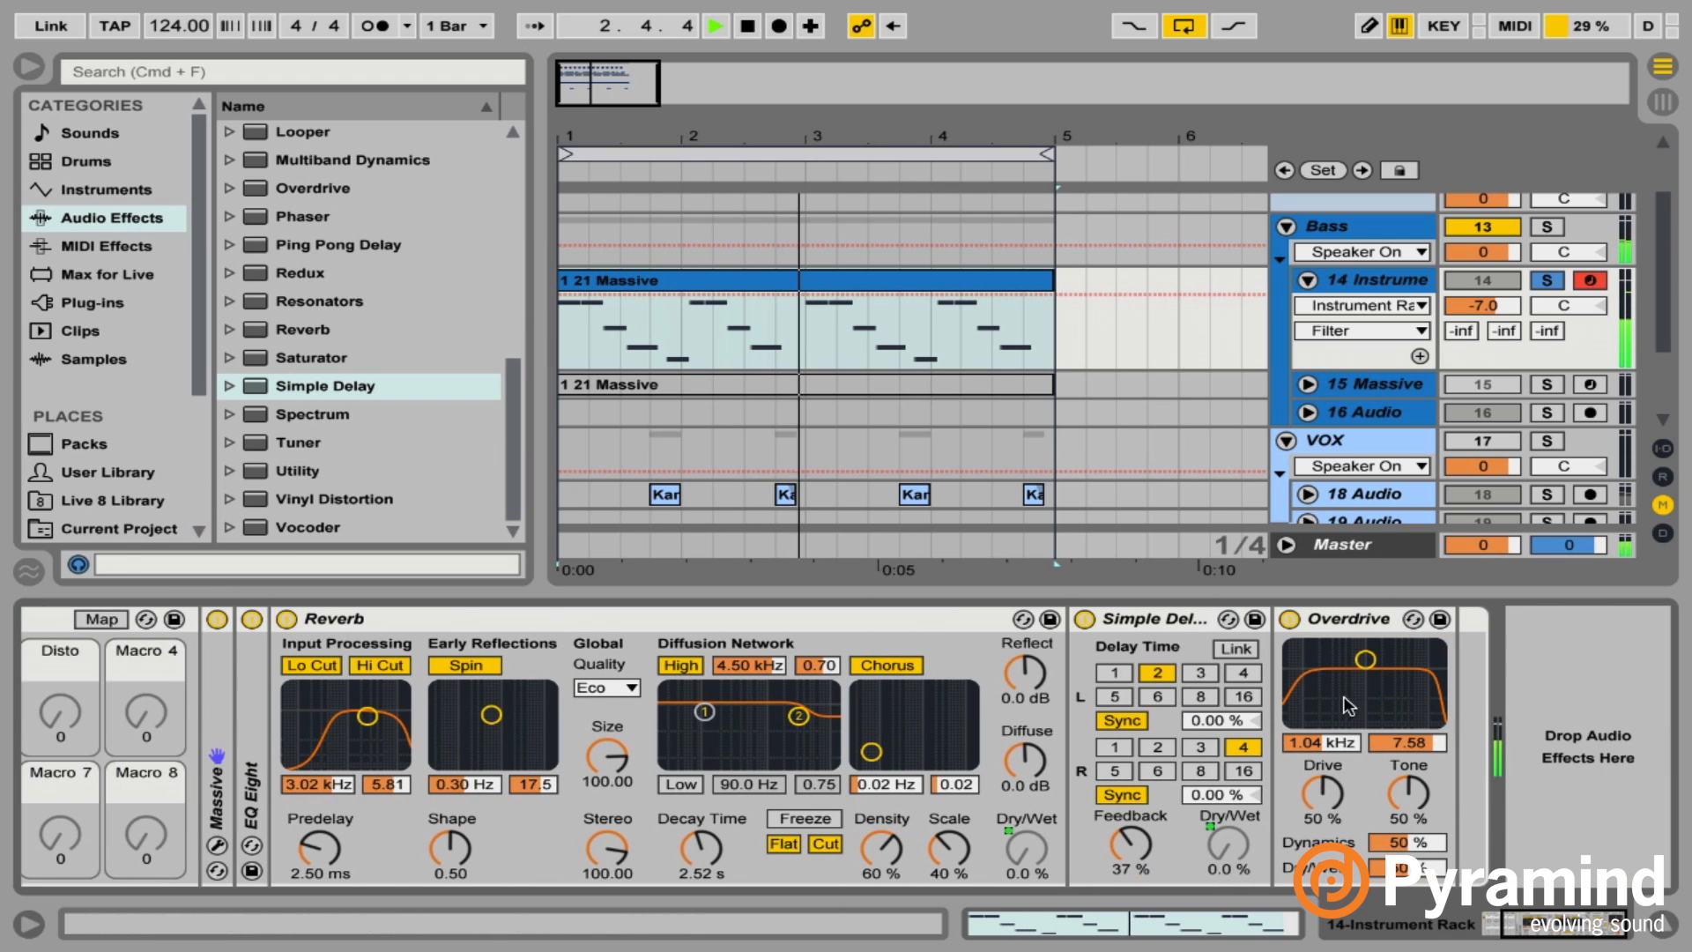
pyautogui.click(715, 25)
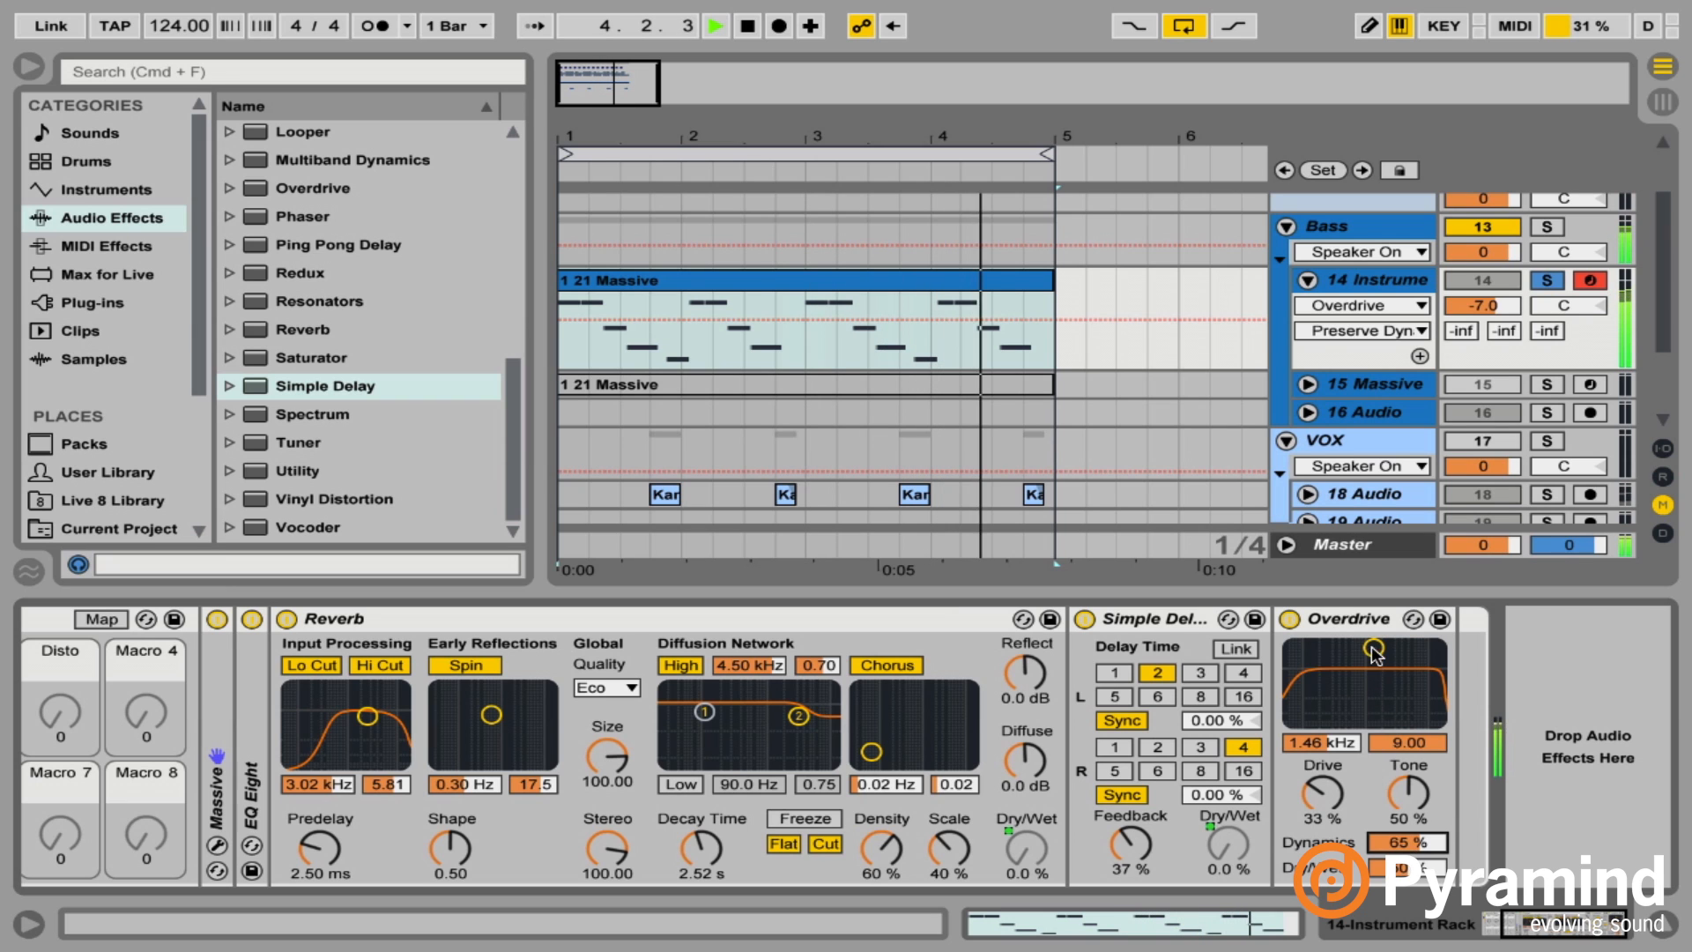
pyautogui.moveTo(1374, 654); pyautogui.dragTo(1395, 648)
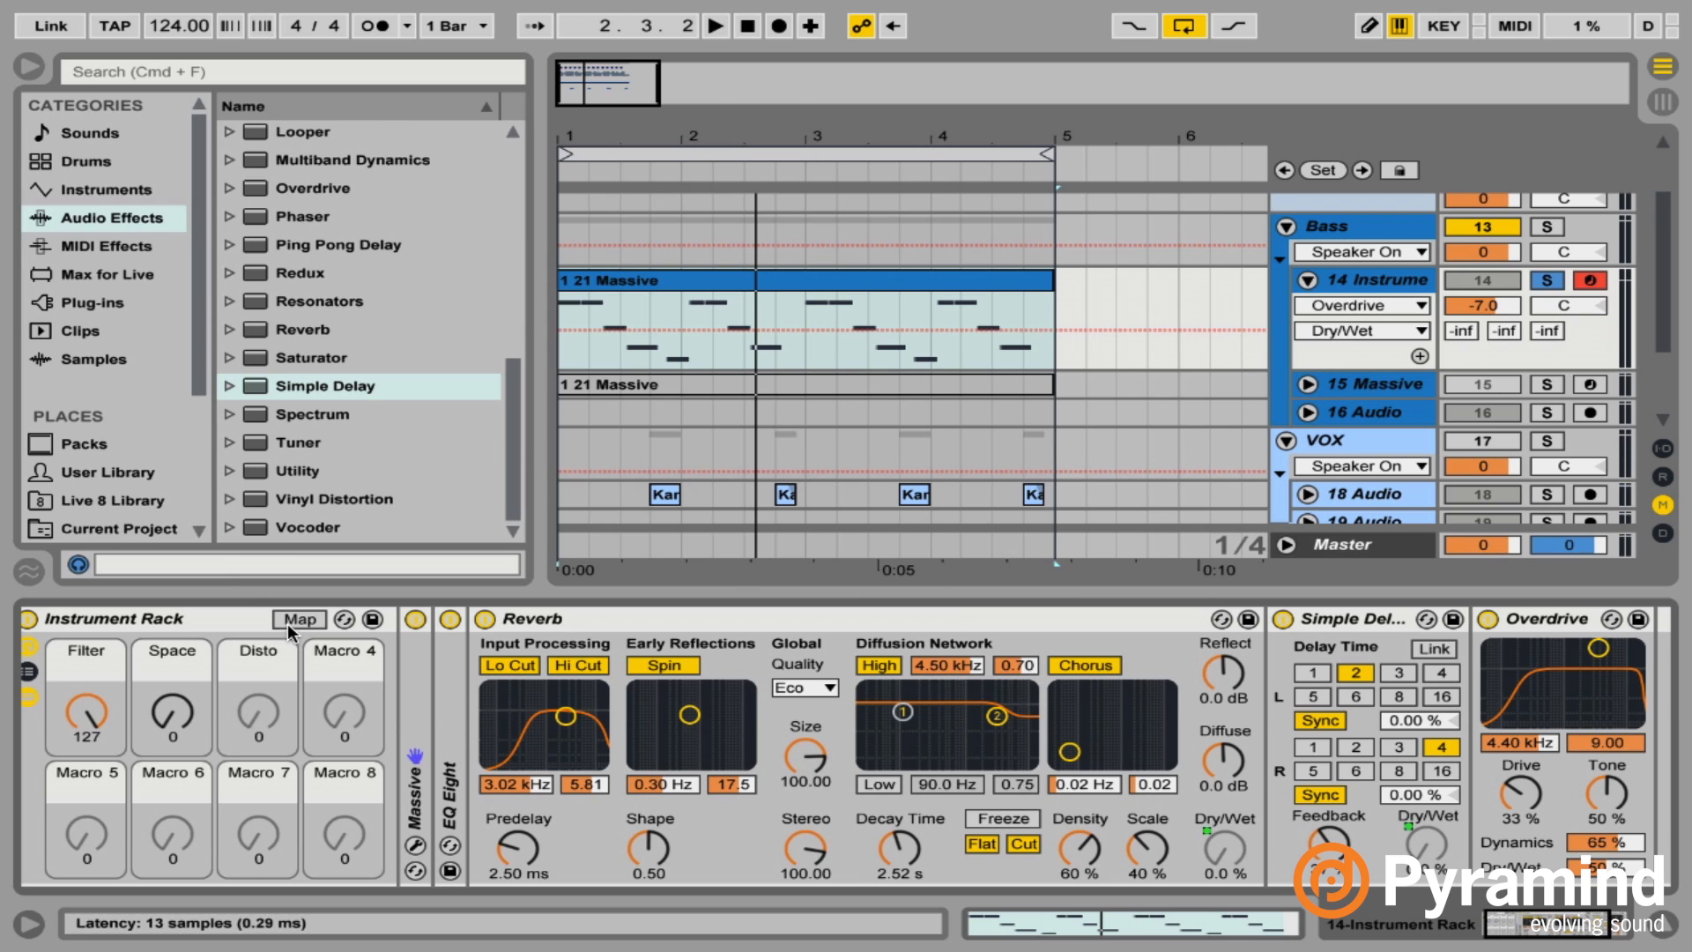
# Map Overdrive Dry/Wet to Disto, then turn Disto up and back down.
pyautogui.click(298, 619)
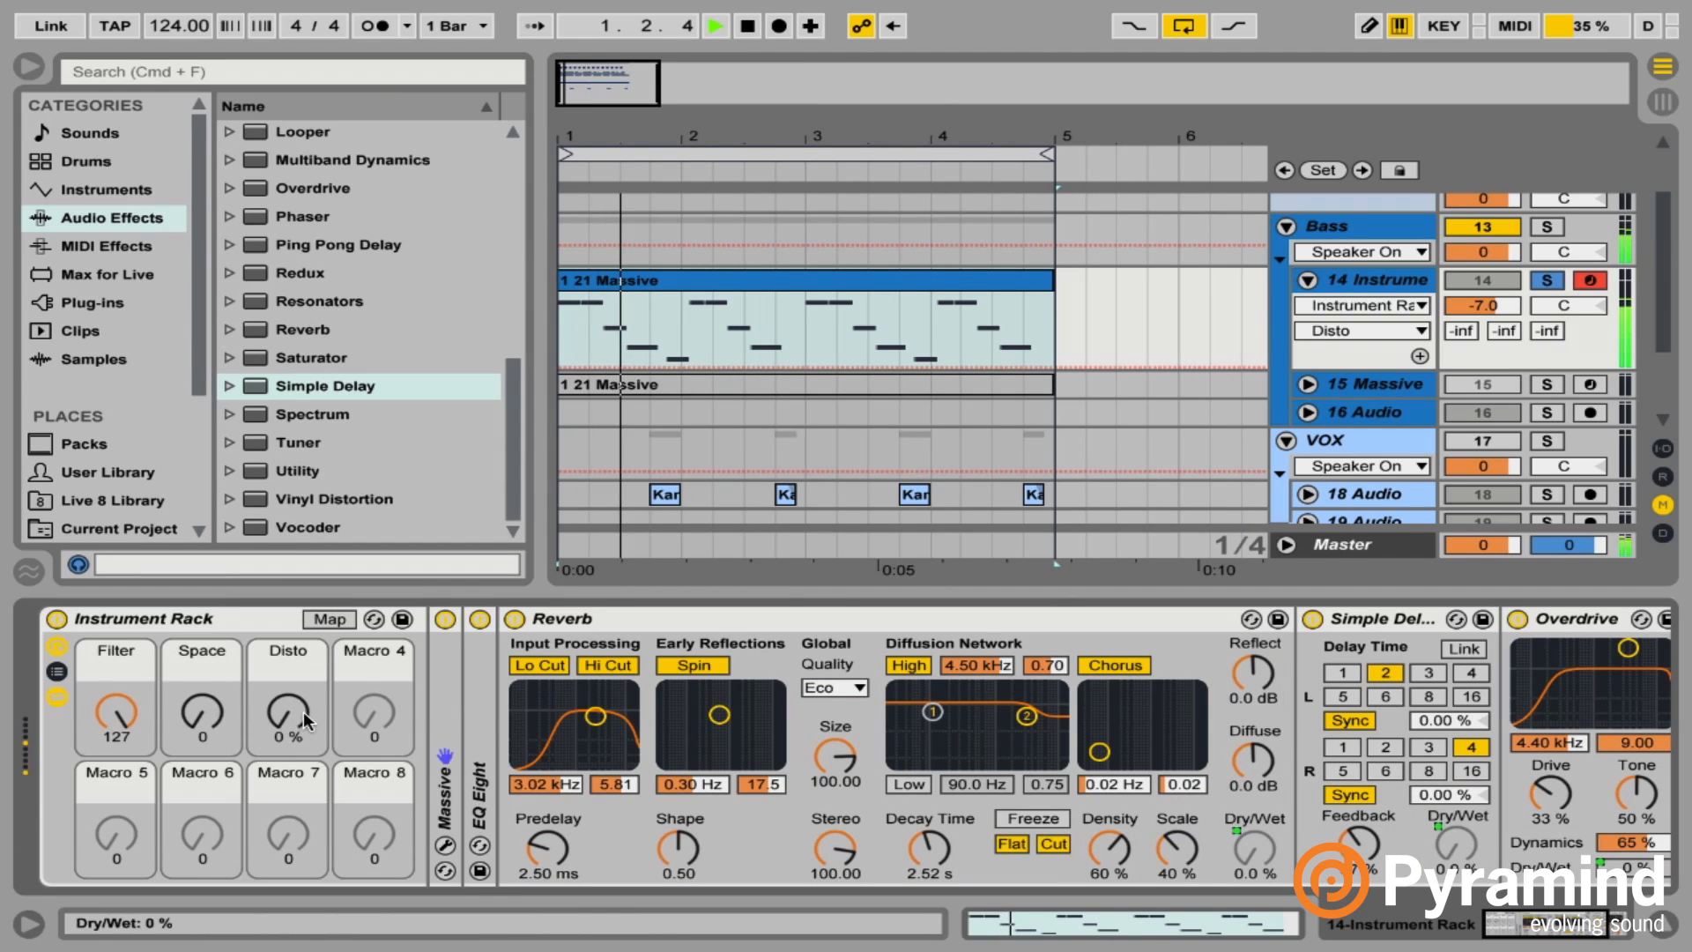
pyautogui.moveTo(287, 717); pyautogui.dragTo(287, 691)
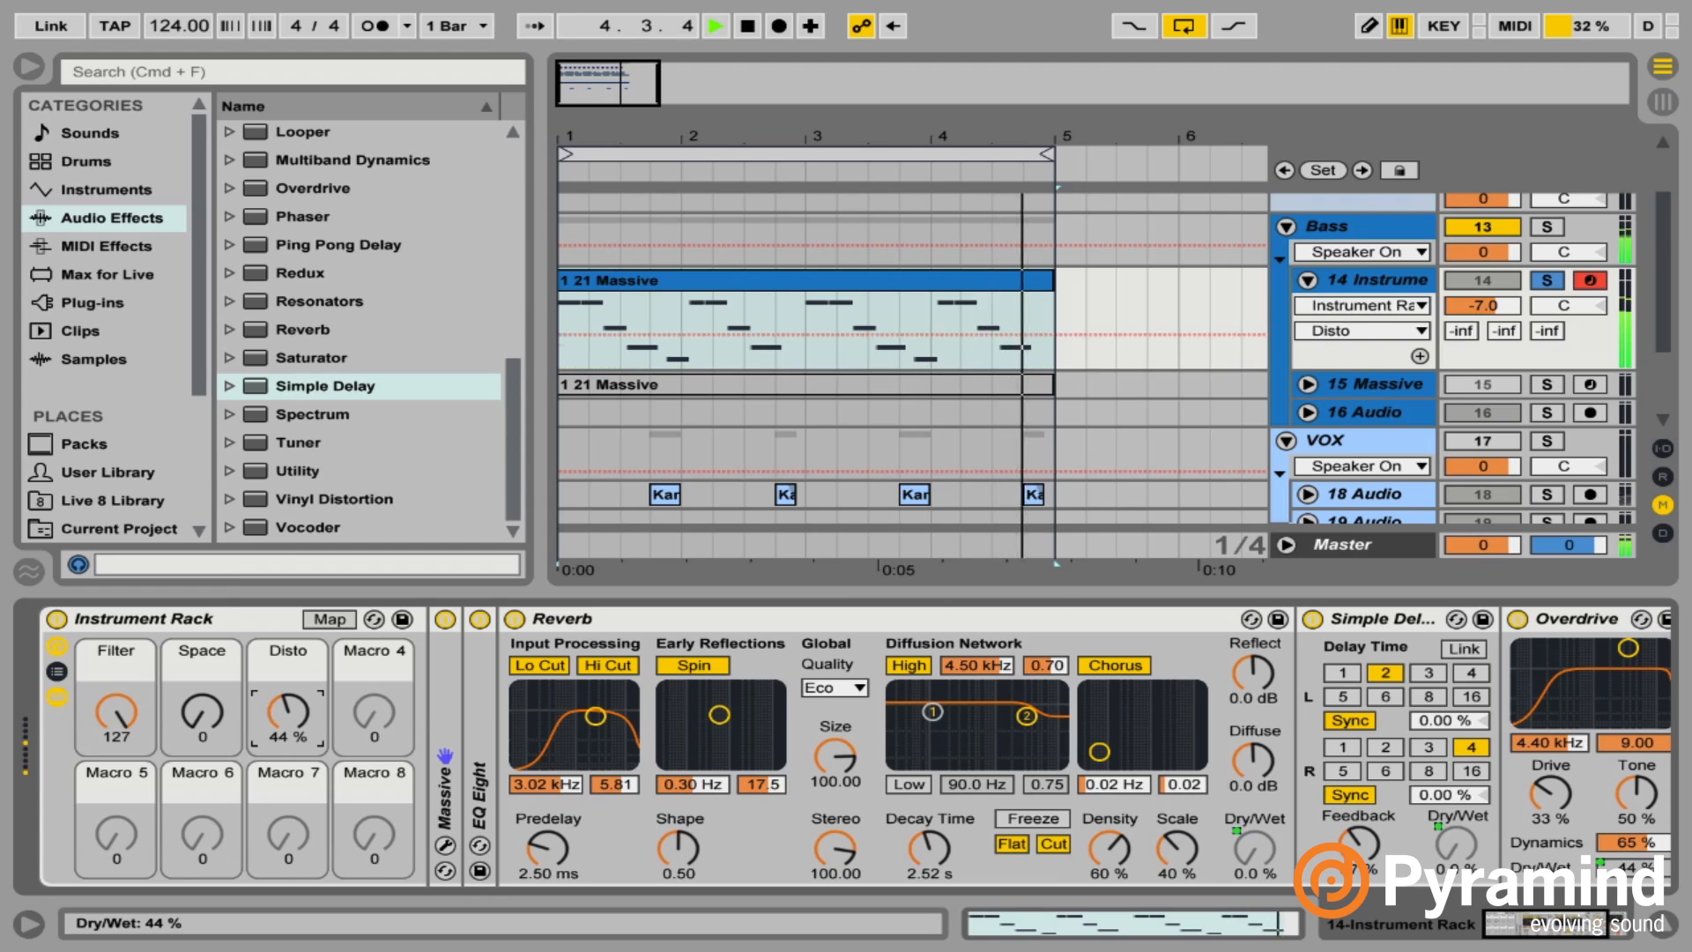
pyautogui.moveTo(287, 711); pyautogui.dragTo(287, 734)
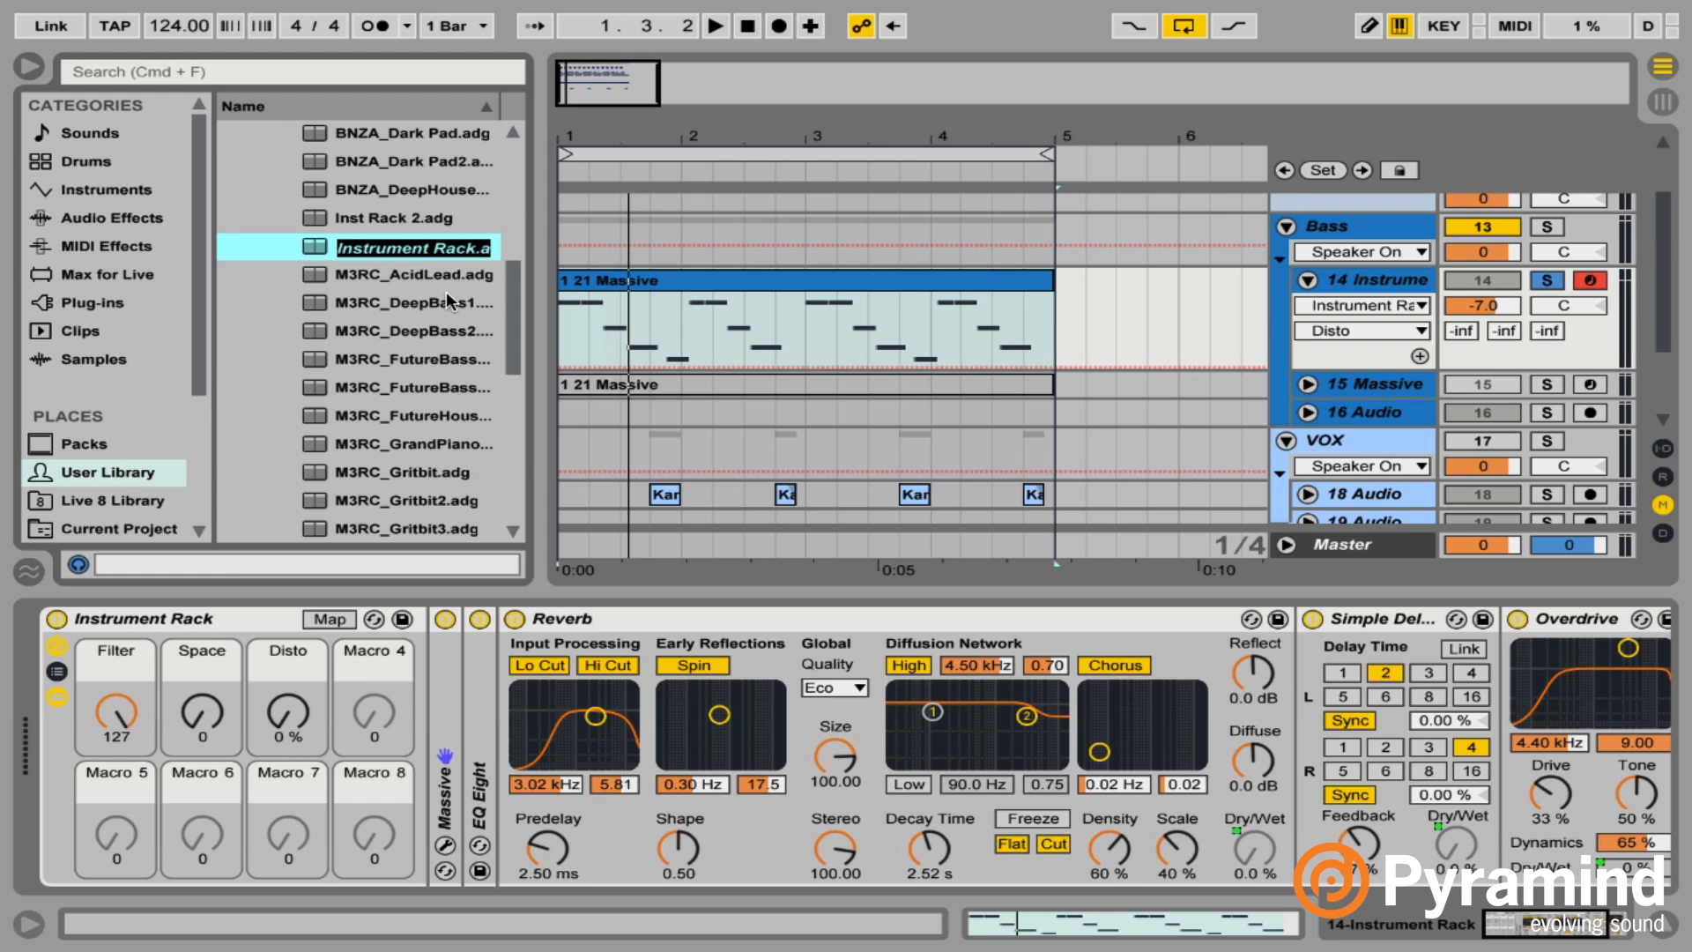
# Rename the User Library rack preset to 'M3RC_DeepSub'.
pyautogui.scroll(-3)
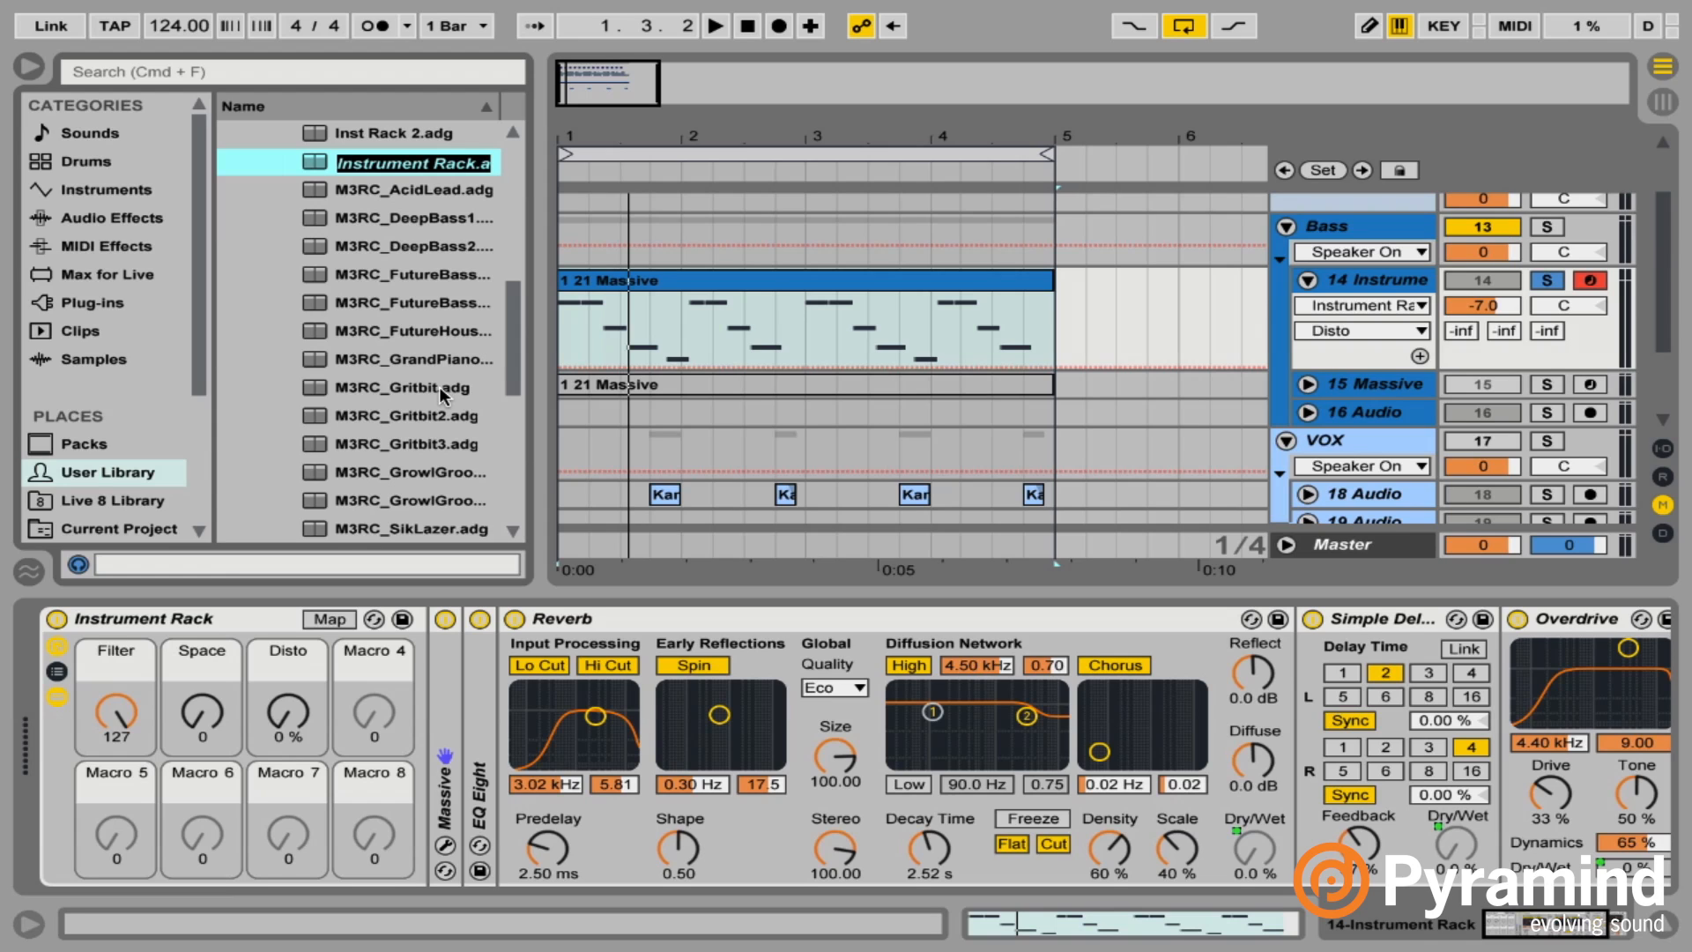
pyautogui.write('M')
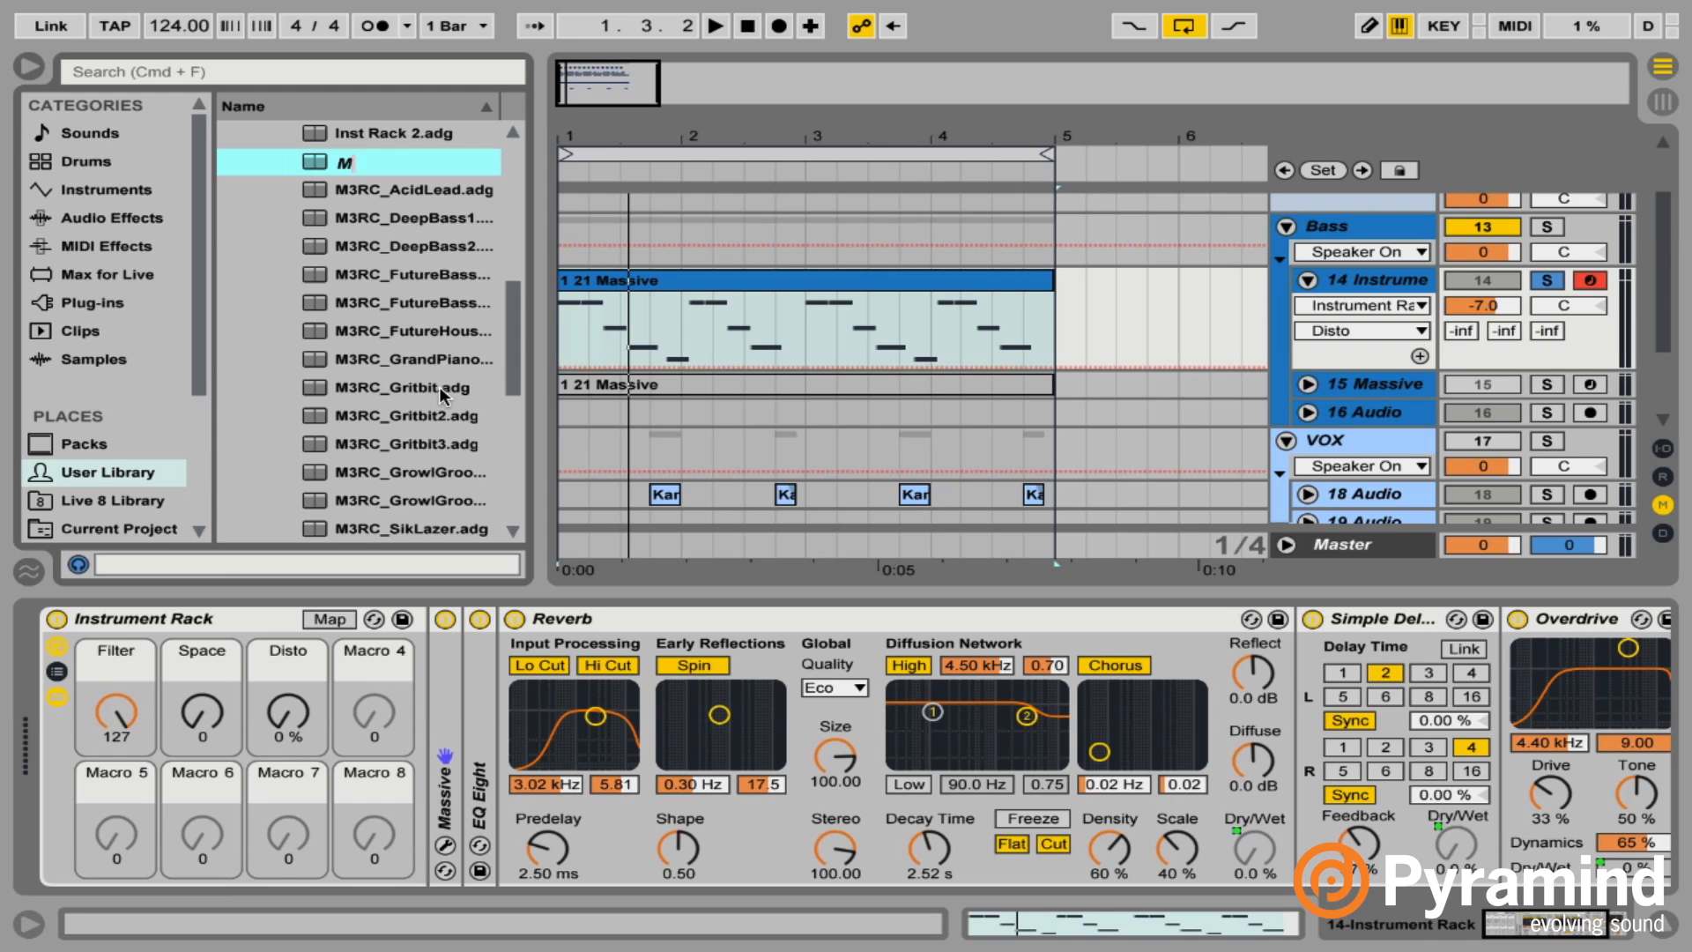
pyautogui.write('3RC_Deep')
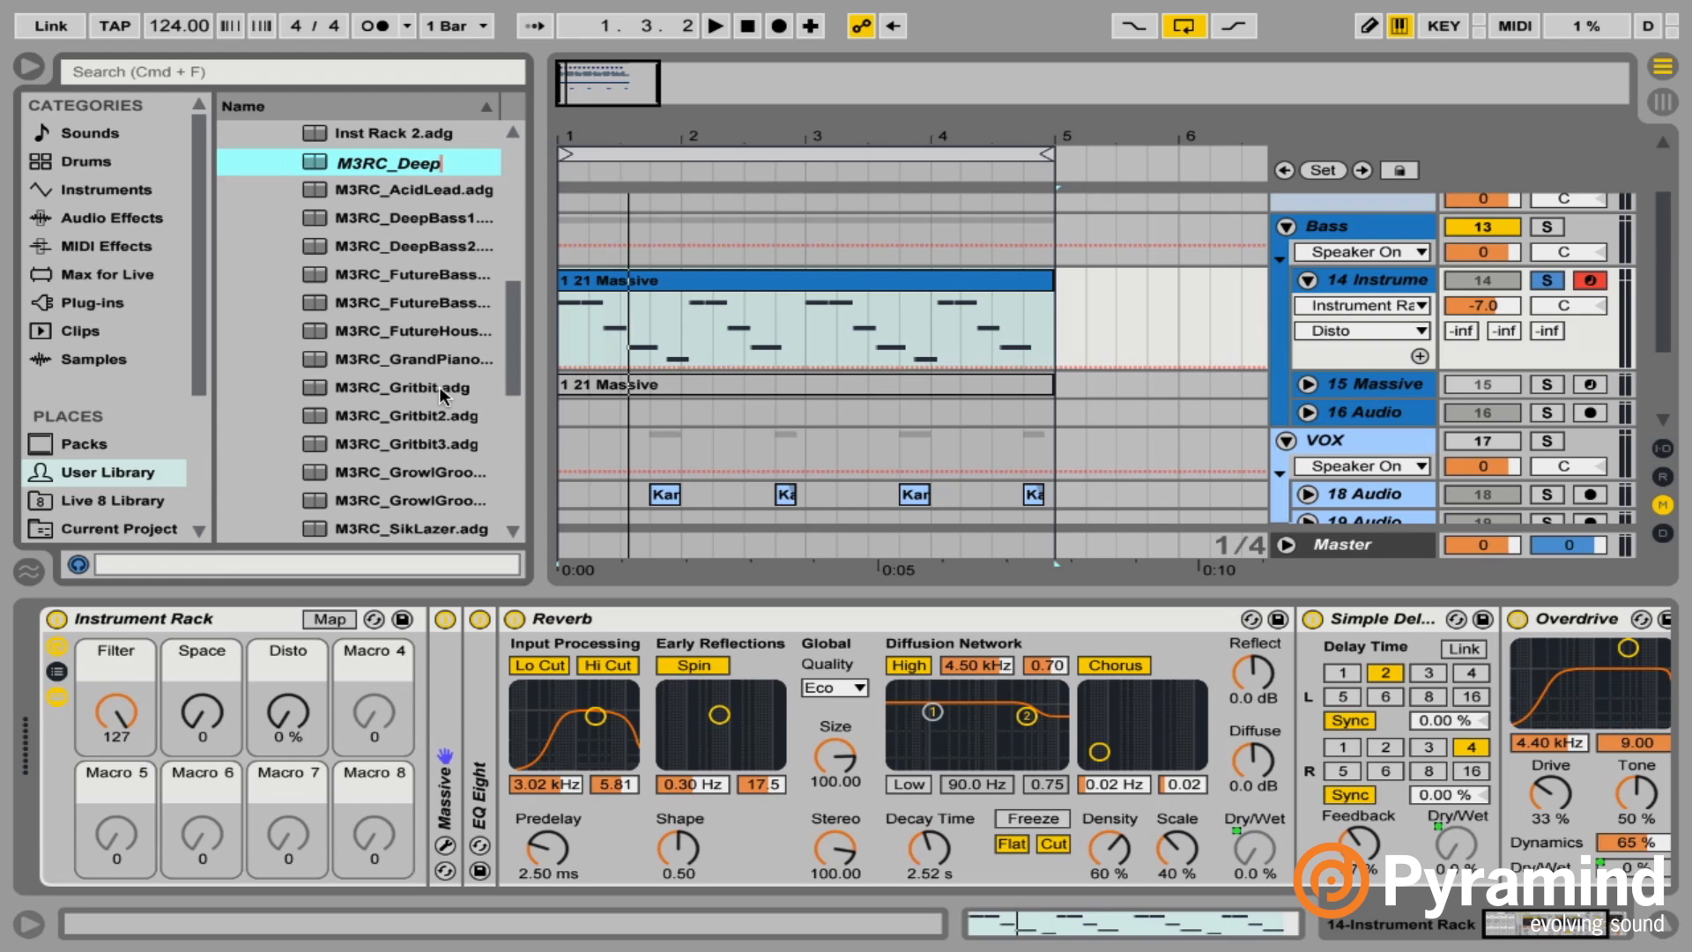
pyautogui.write('Sub')
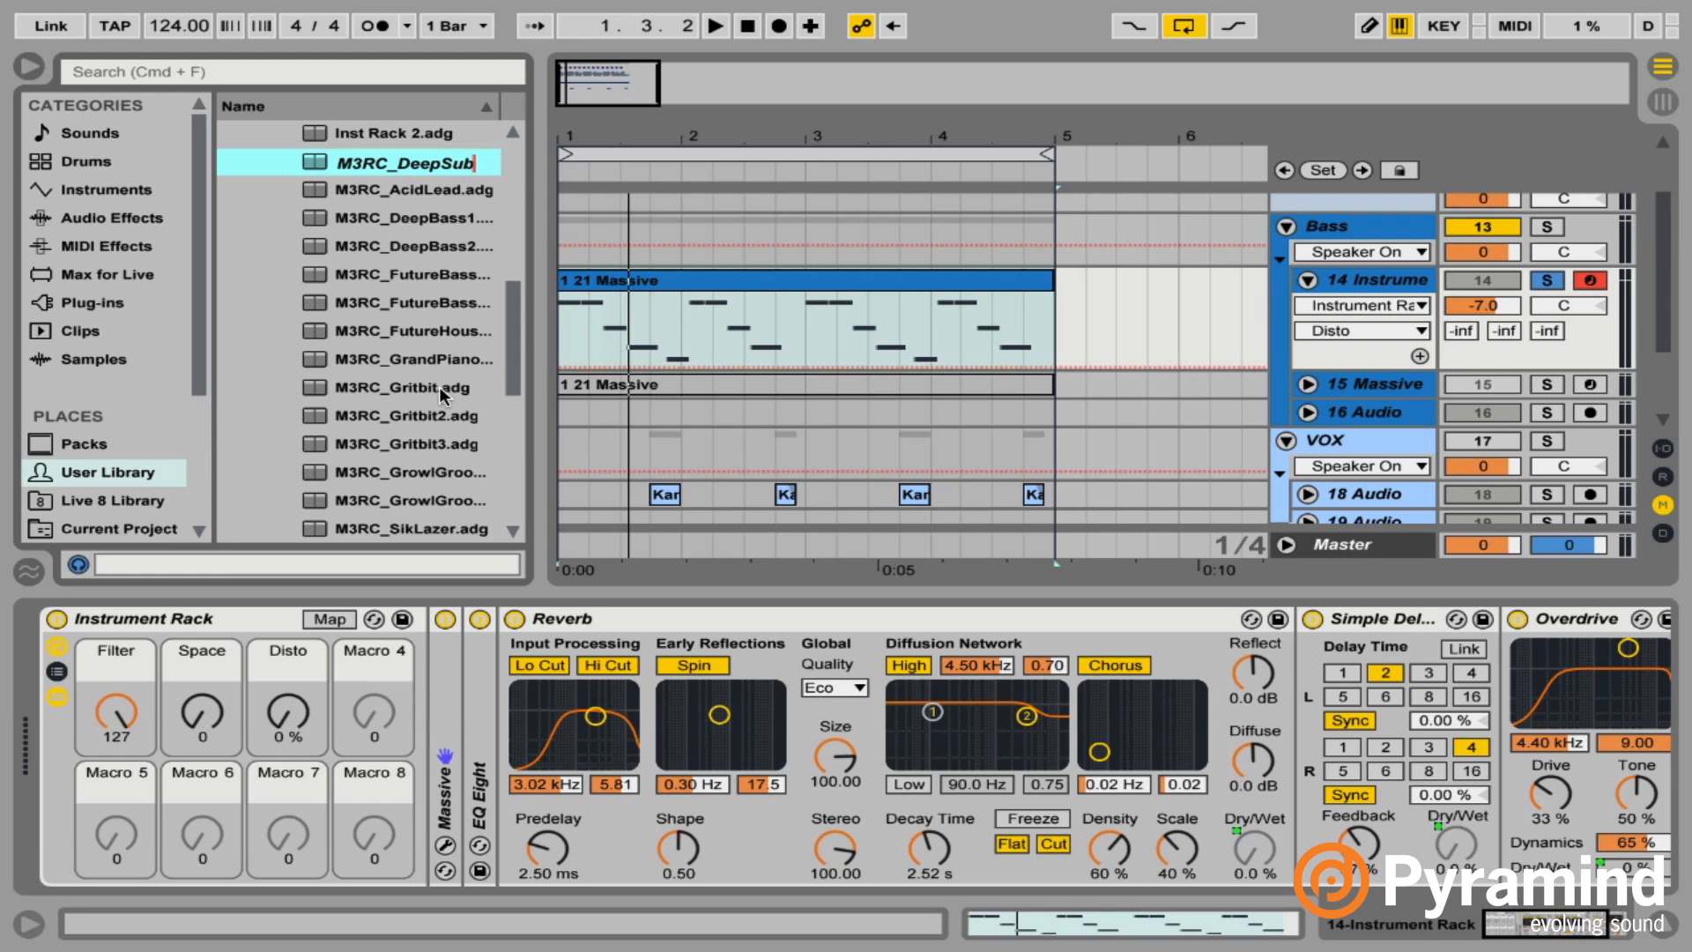